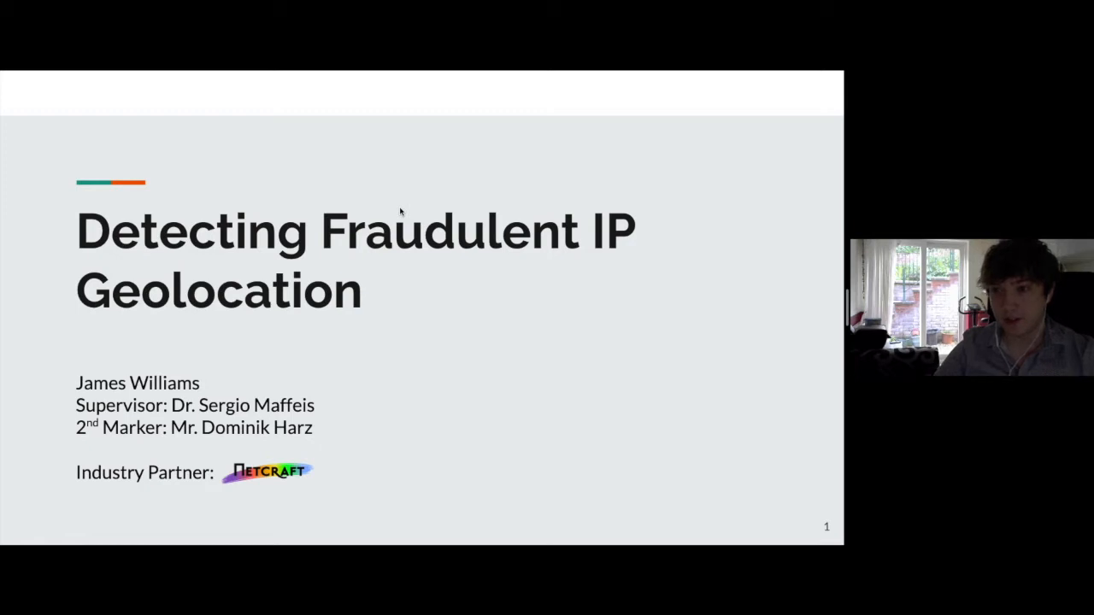
# Advance from the title slide through the definition slide to the Seychelles country-code example.
pyautogui.press('Right')
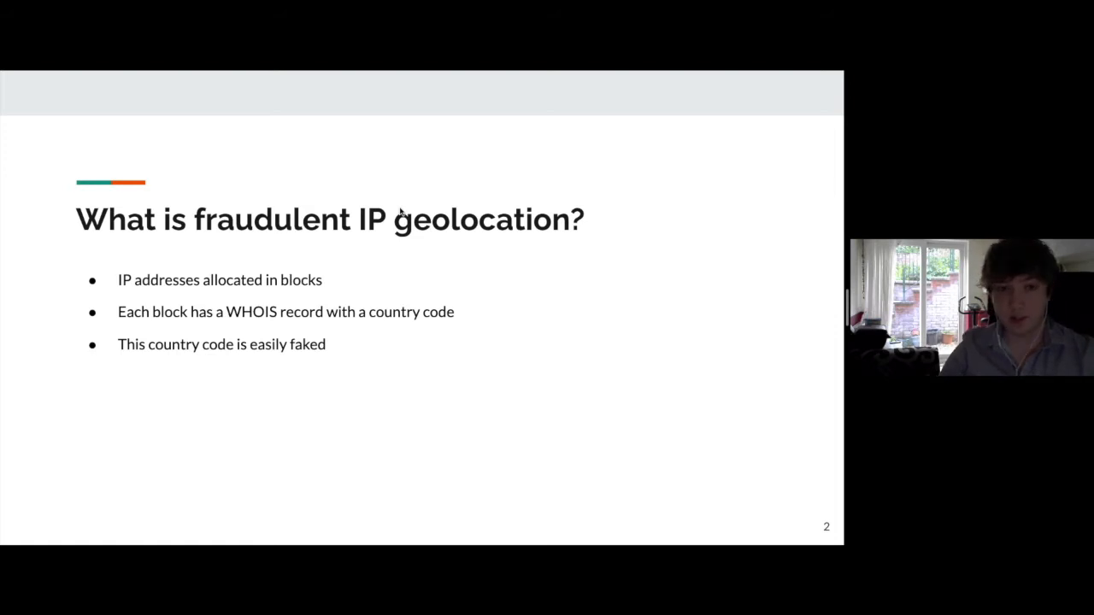
pyautogui.press('Right')
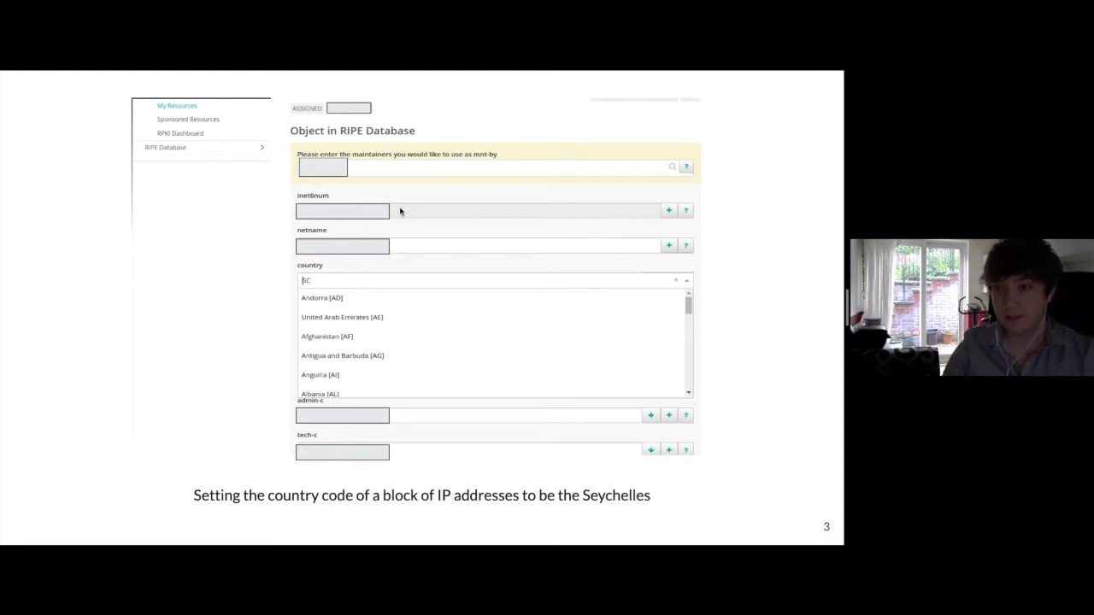
# Advance through the North Korean VPN and WHOIS slides to the 44ms ping result slide.
pyautogui.press('right')
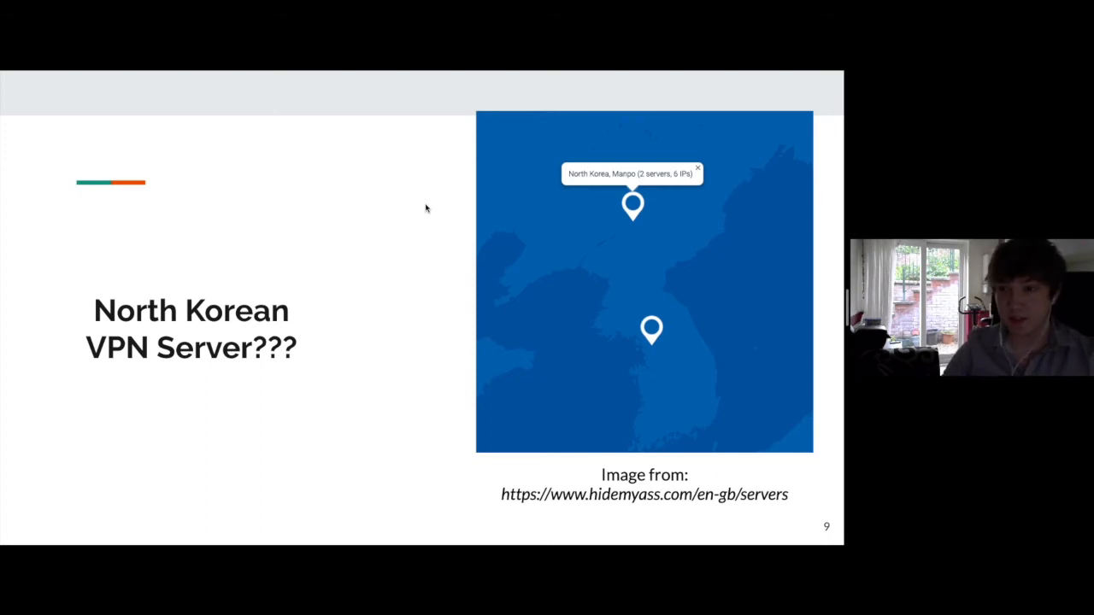
pyautogui.press('Right')
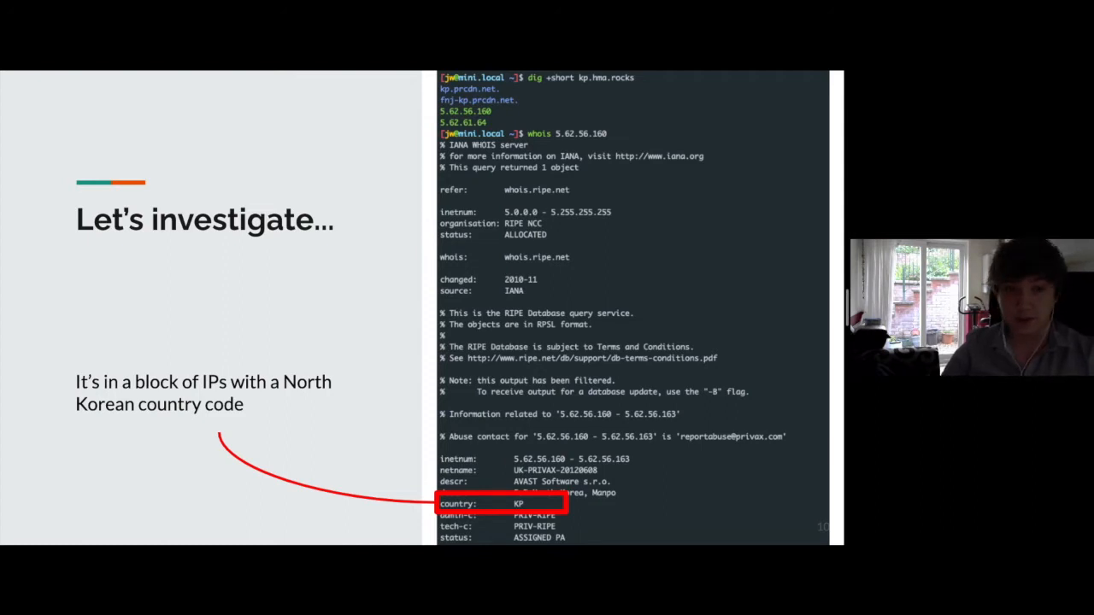
pyautogui.press('Right')
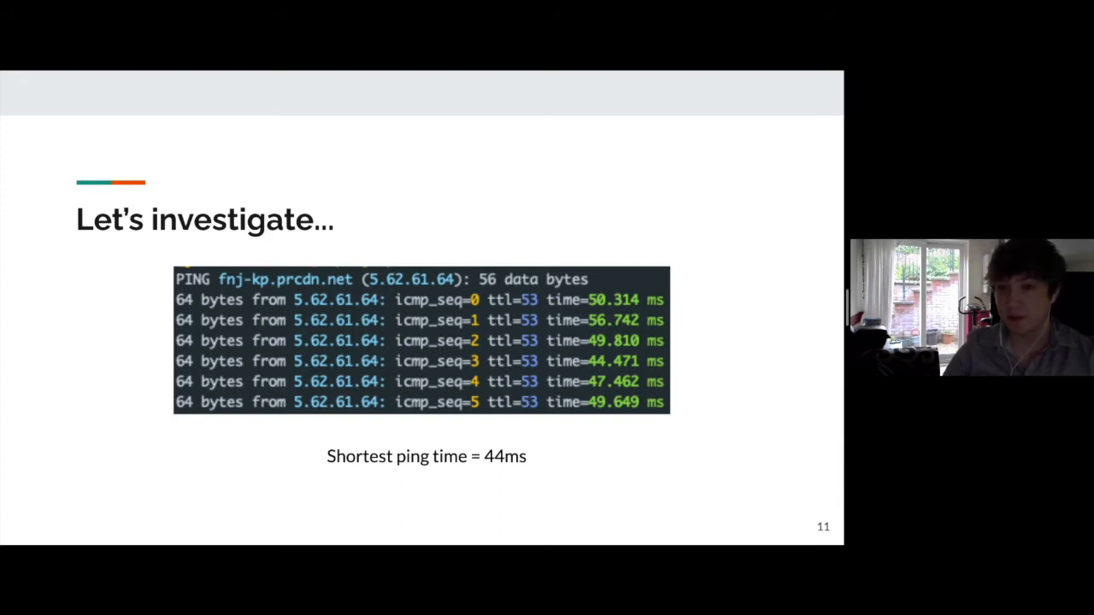
# Advance past the speed-of-light and multilateration slides to the CBG slide 14.
pyautogui.press('Right')
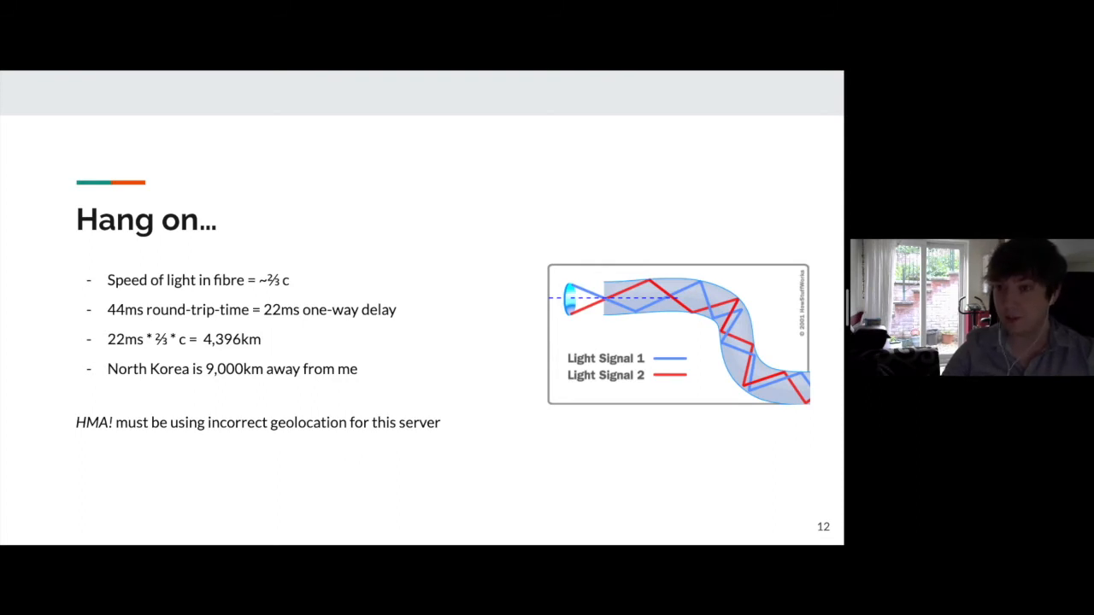
pyautogui.press('Right')
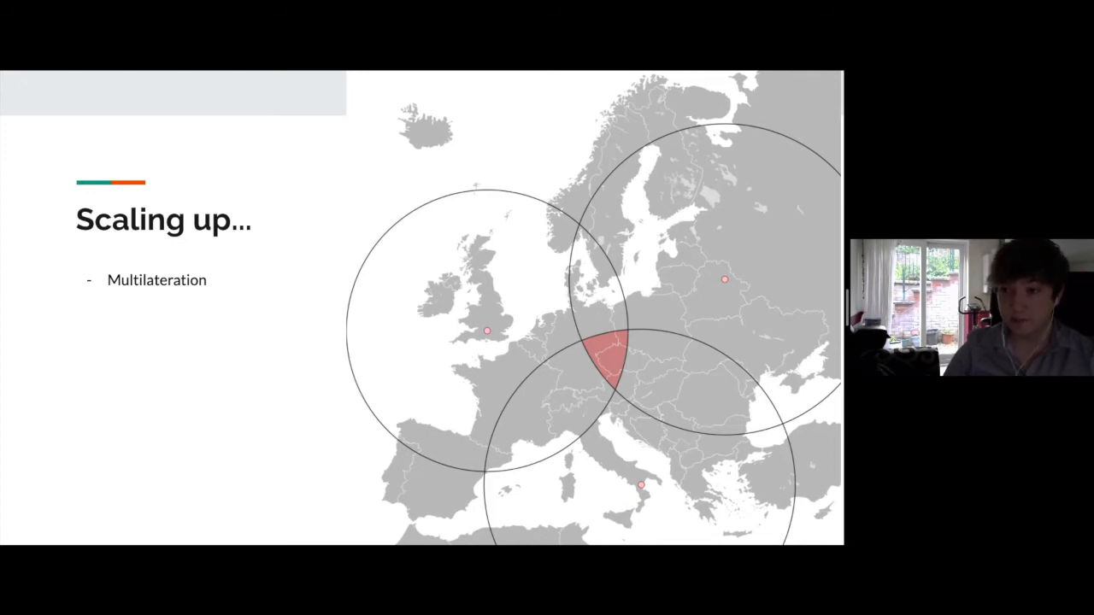
pyautogui.press('Right')
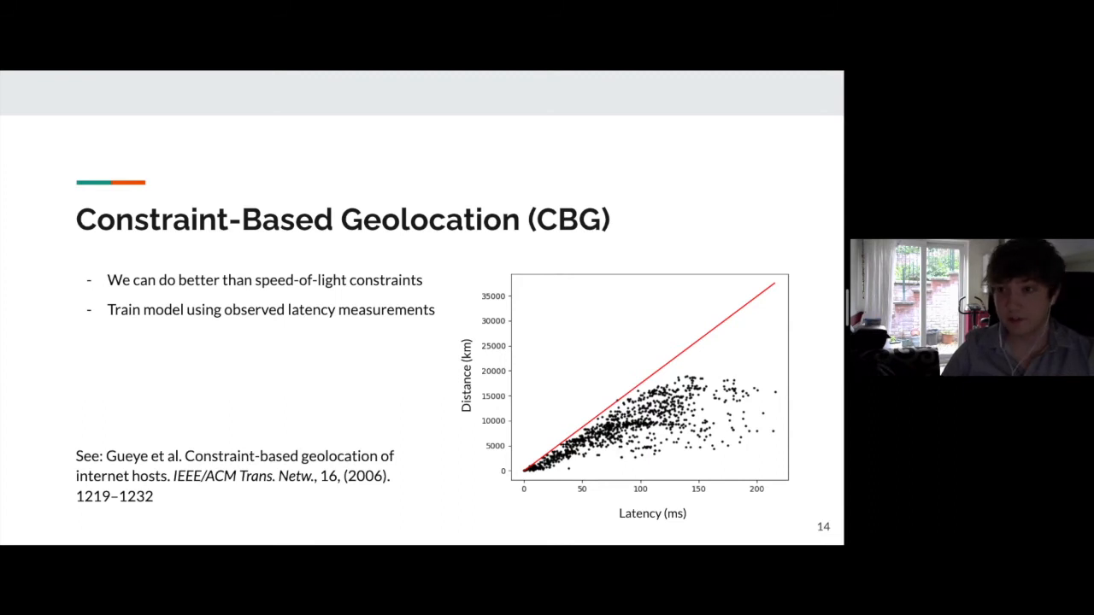
# Advance to the Fraud Detection Pipeline slide 21 with the Fast-Response CBG stage emphasised.
pyautogui.press('Right')
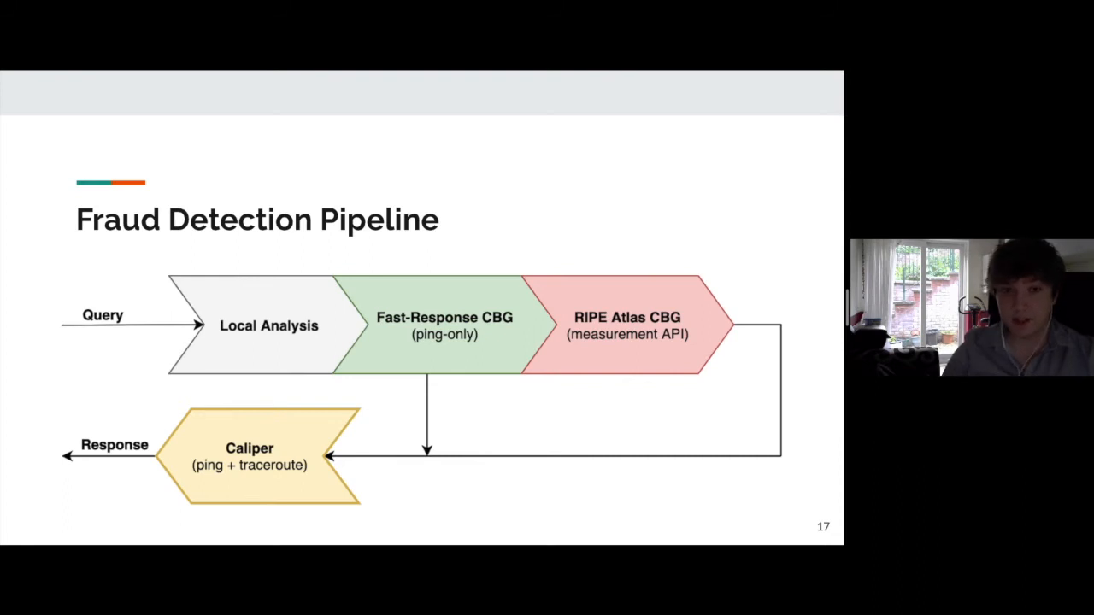
pyautogui.moveTo(273, 333)
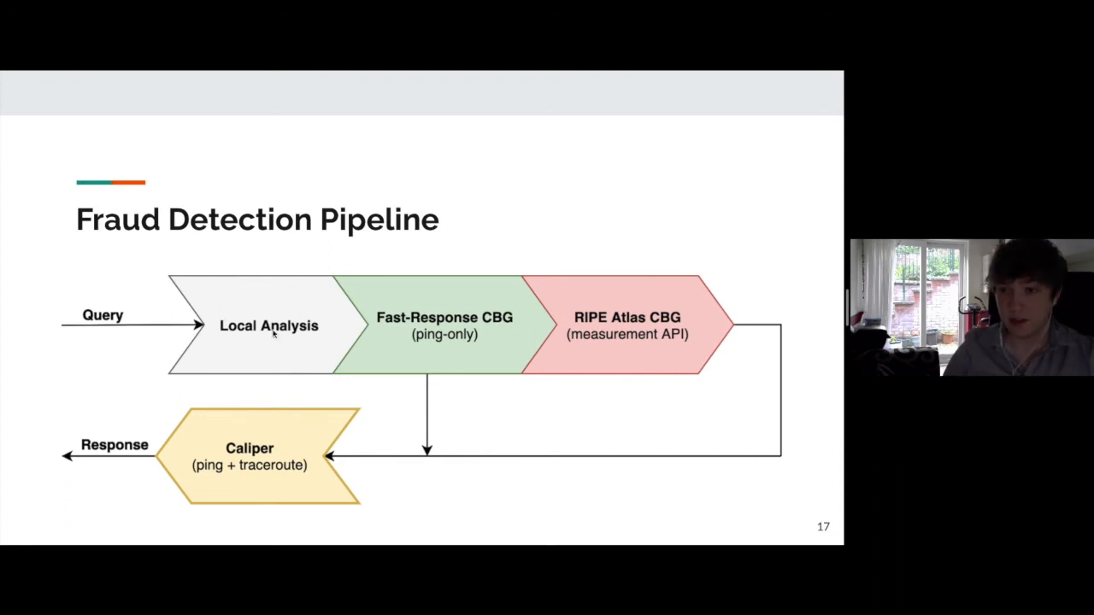
pyautogui.moveTo(321, 364)
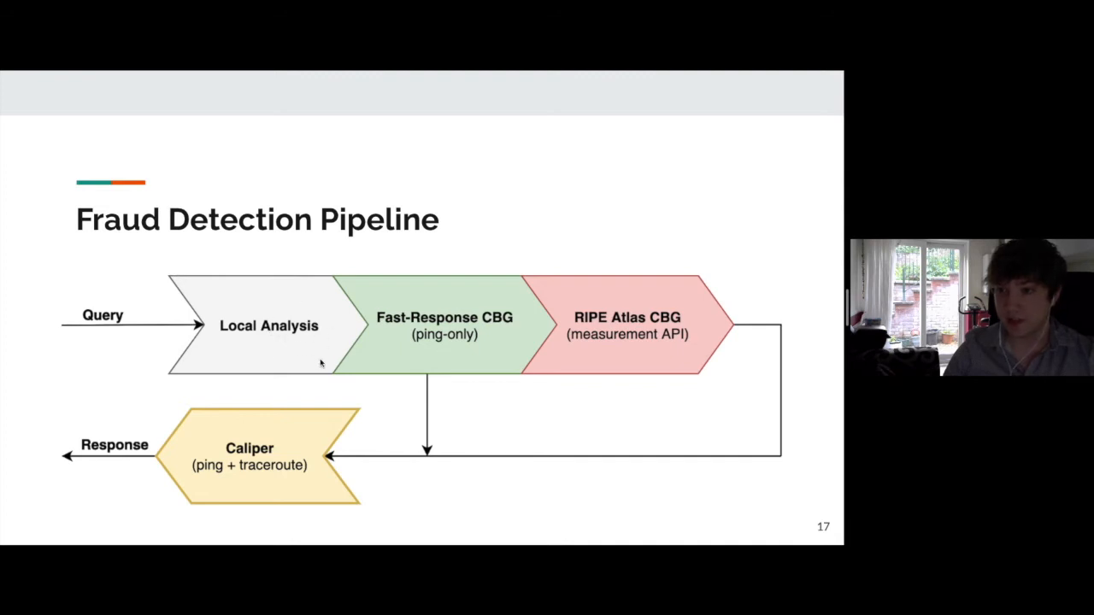
pyautogui.moveTo(260, 360)
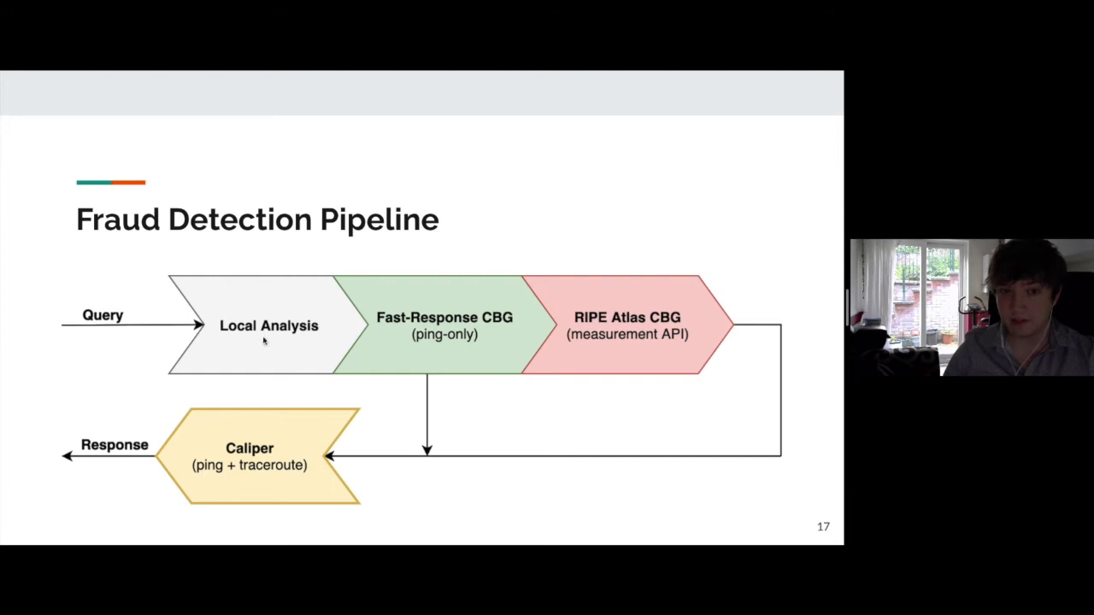
pyautogui.moveTo(333, 332)
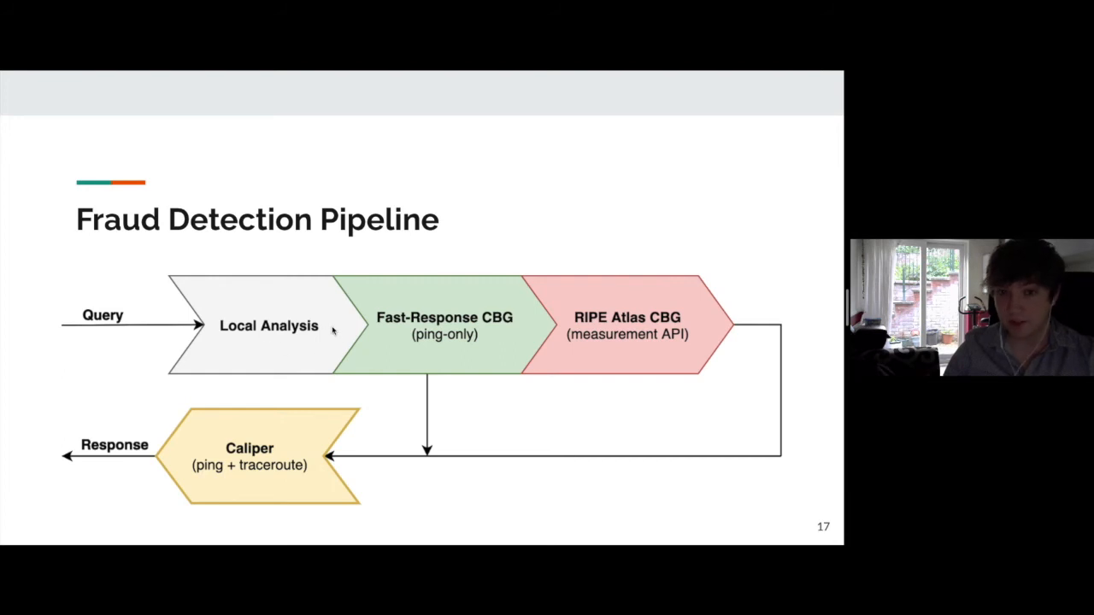
pyautogui.moveTo(460, 351)
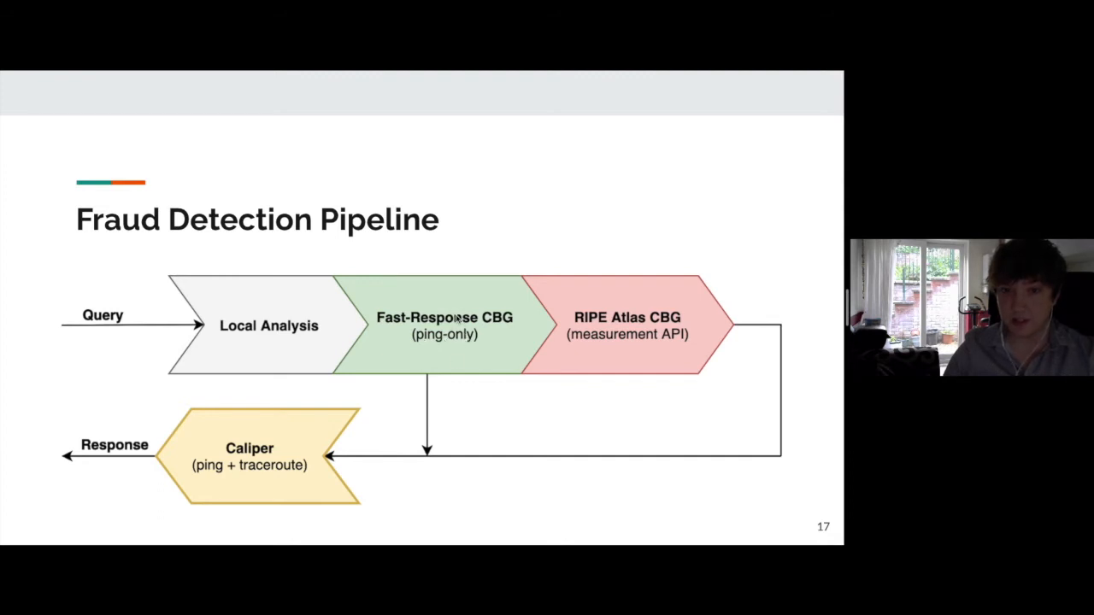
pyautogui.moveTo(456, 372)
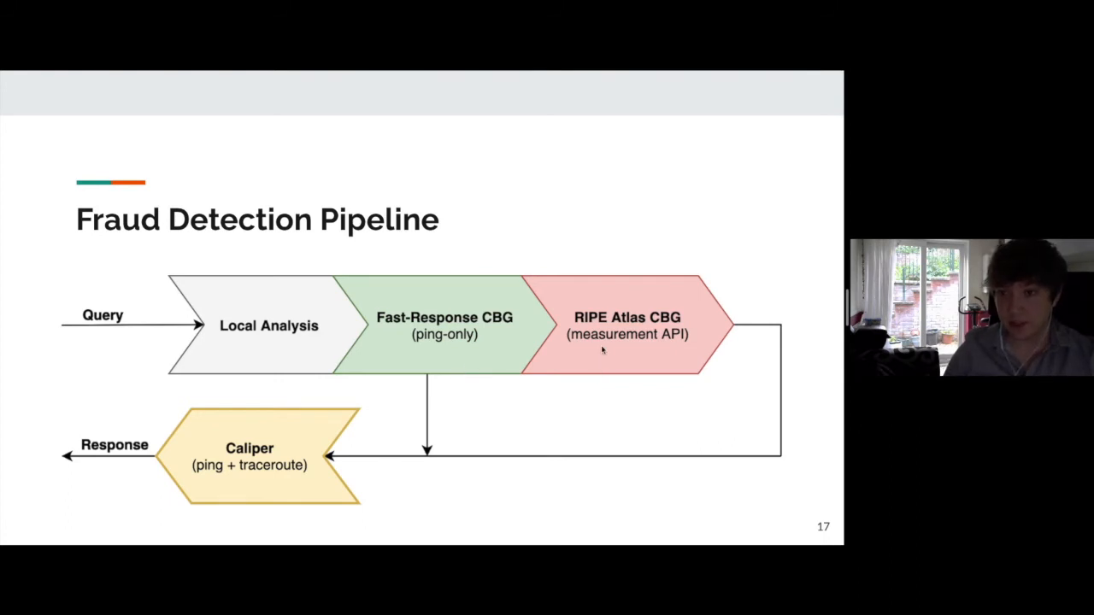
pyautogui.moveTo(645, 355)
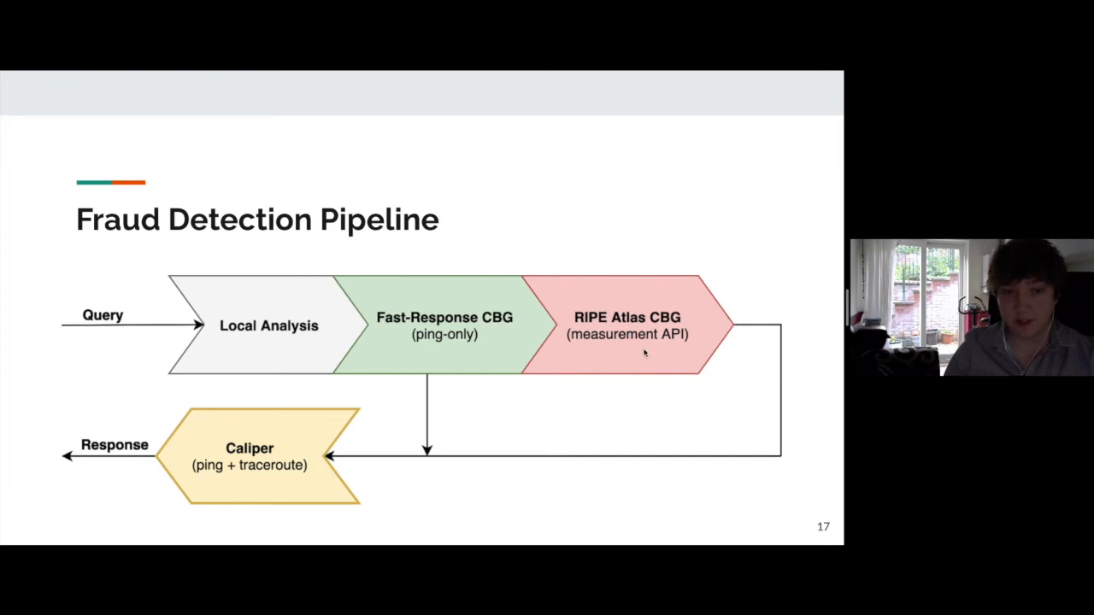
pyautogui.moveTo(276, 502)
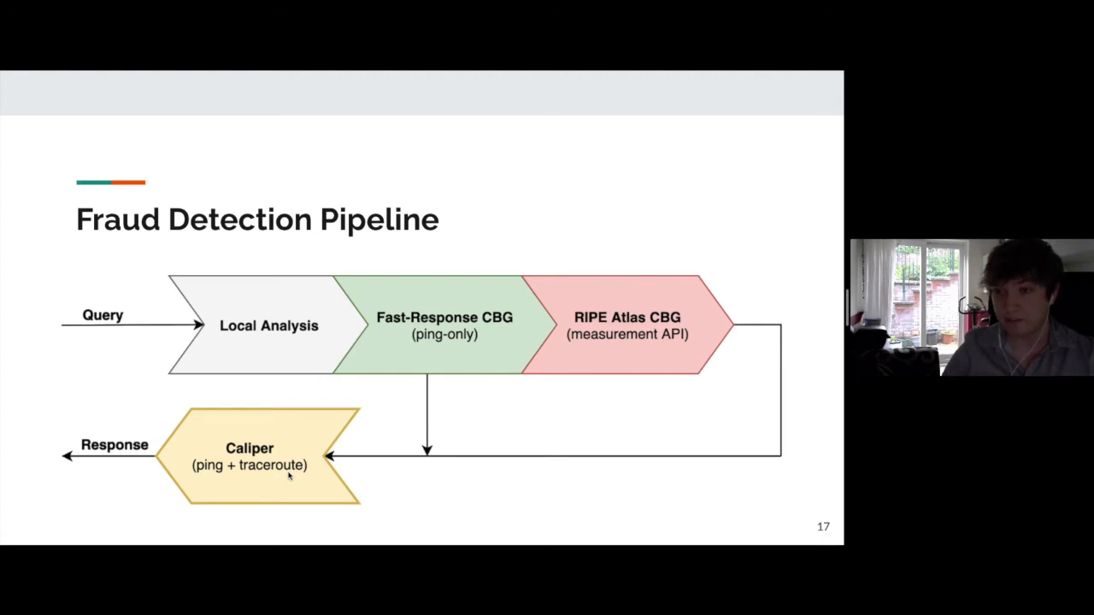
pyautogui.press('Right')
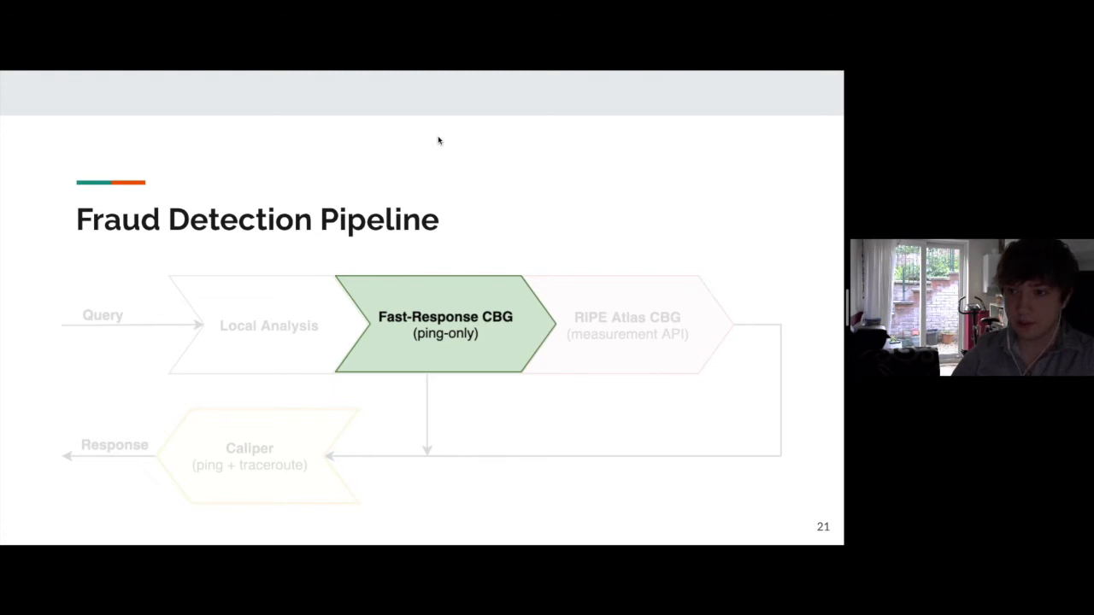
# Advance through the Fast-Response CBG Stage slides to slide 24 emphasising the RIPE Atlas CBG stage.
pyautogui.press('Right')
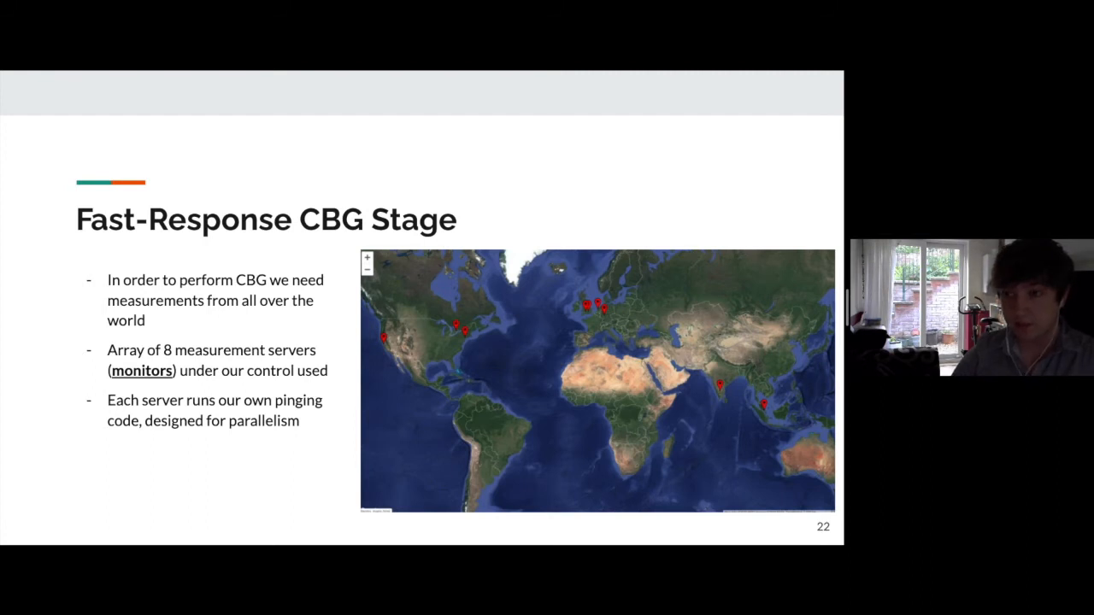
pyautogui.press('right')
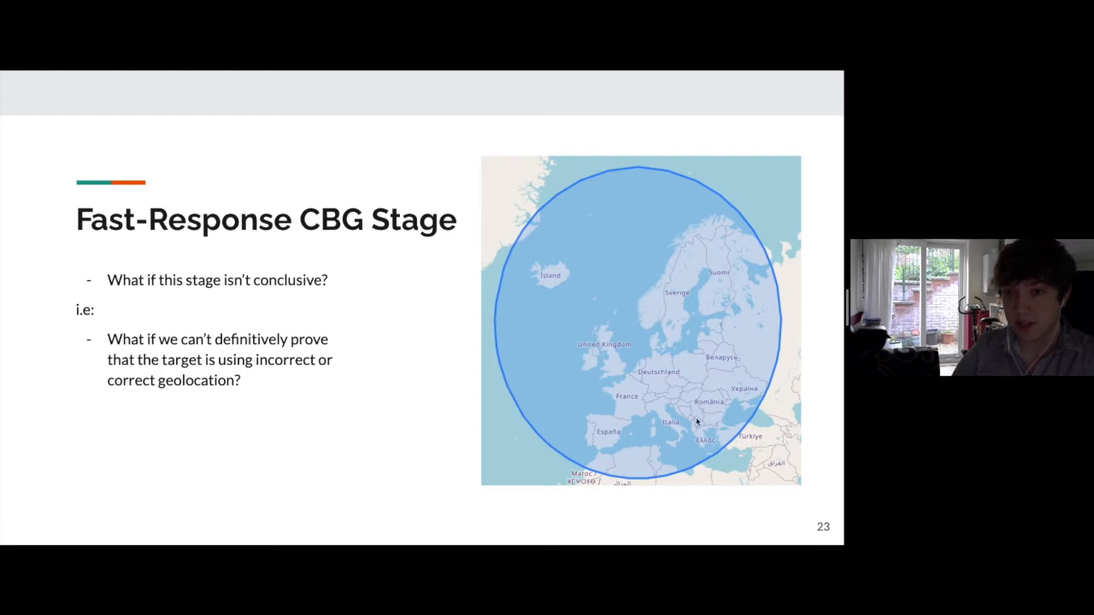
pyautogui.moveTo(627, 381)
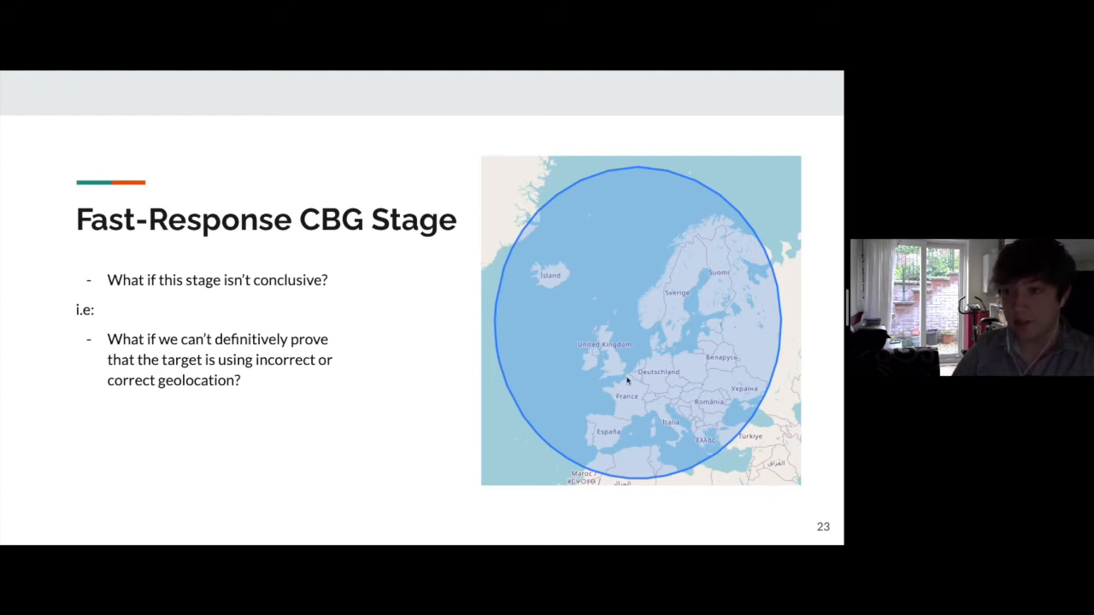
pyautogui.moveTo(611, 445)
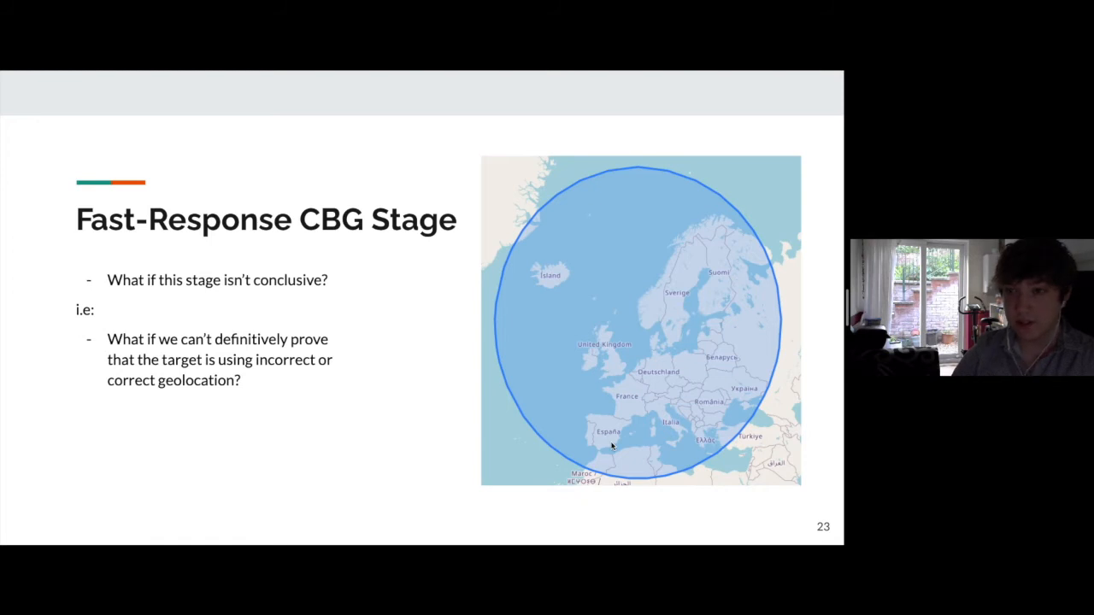
pyautogui.press('right')
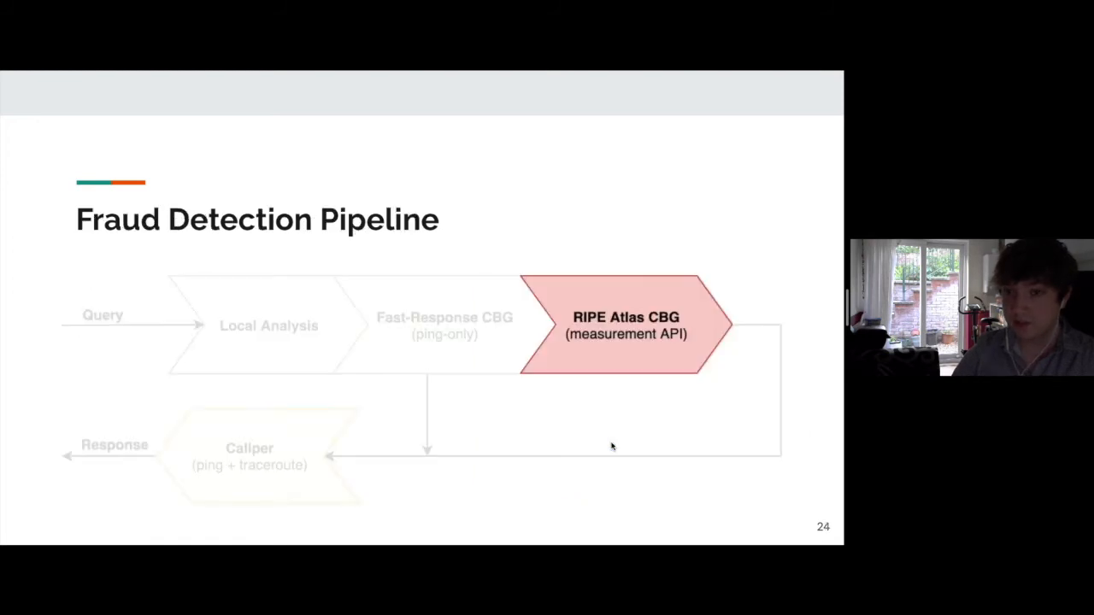
# Advance through the RIPE Atlas stage and API limits slides to slide 27 on iterative CBG.
pyautogui.press('Right')
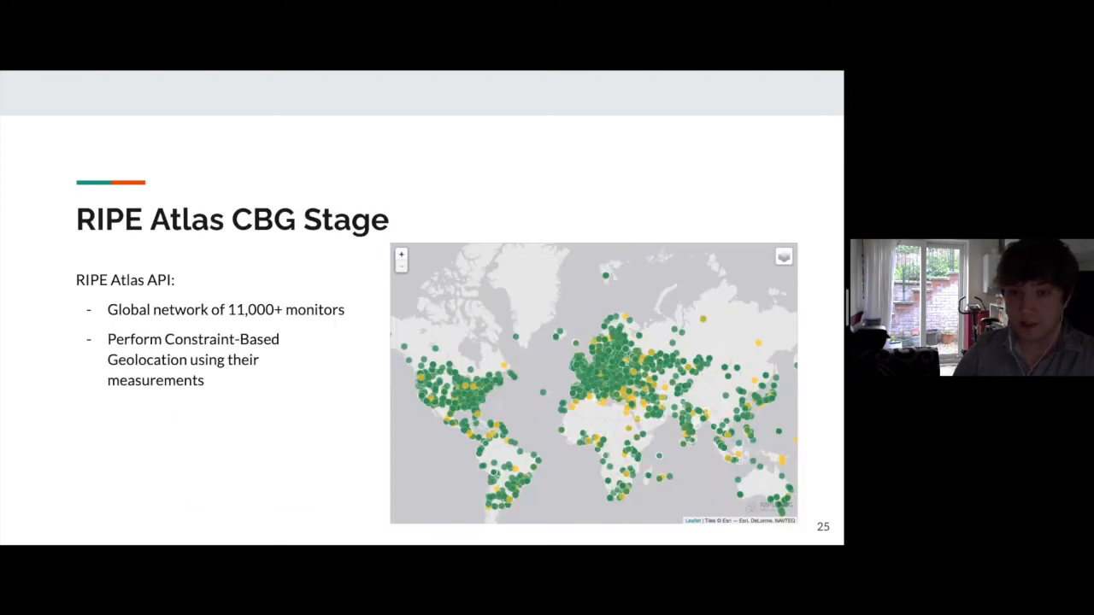
pyautogui.moveTo(605, 425)
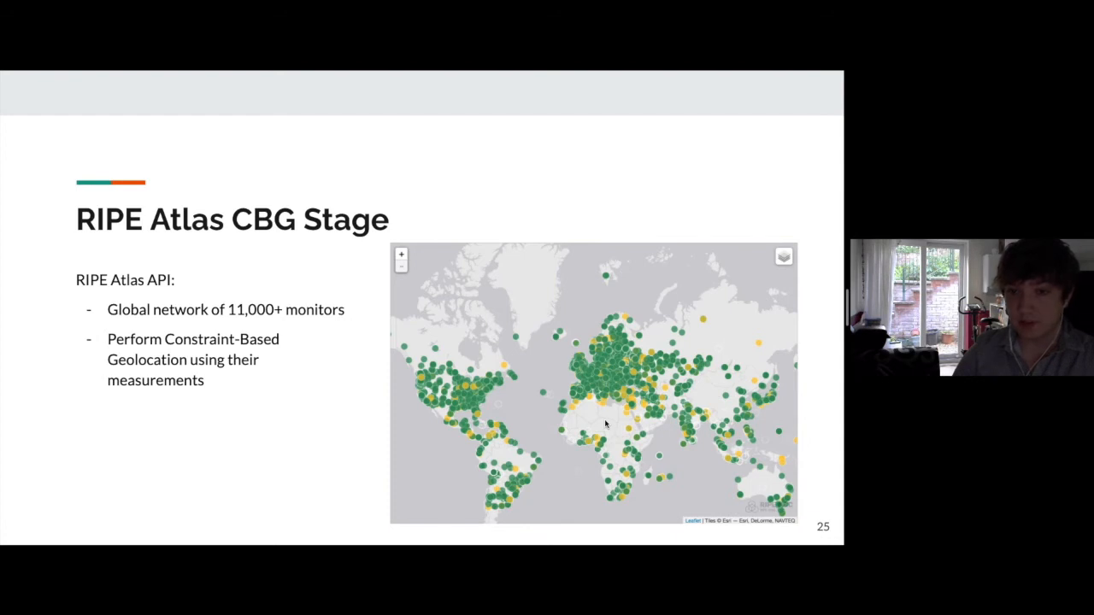
pyautogui.moveTo(617, 443)
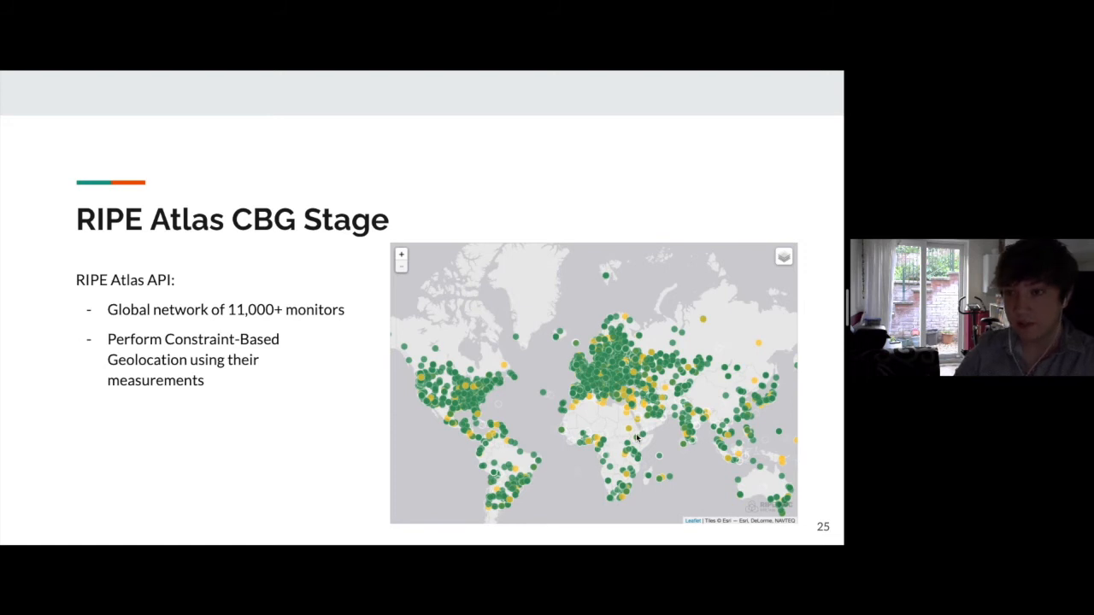
pyautogui.press('Right')
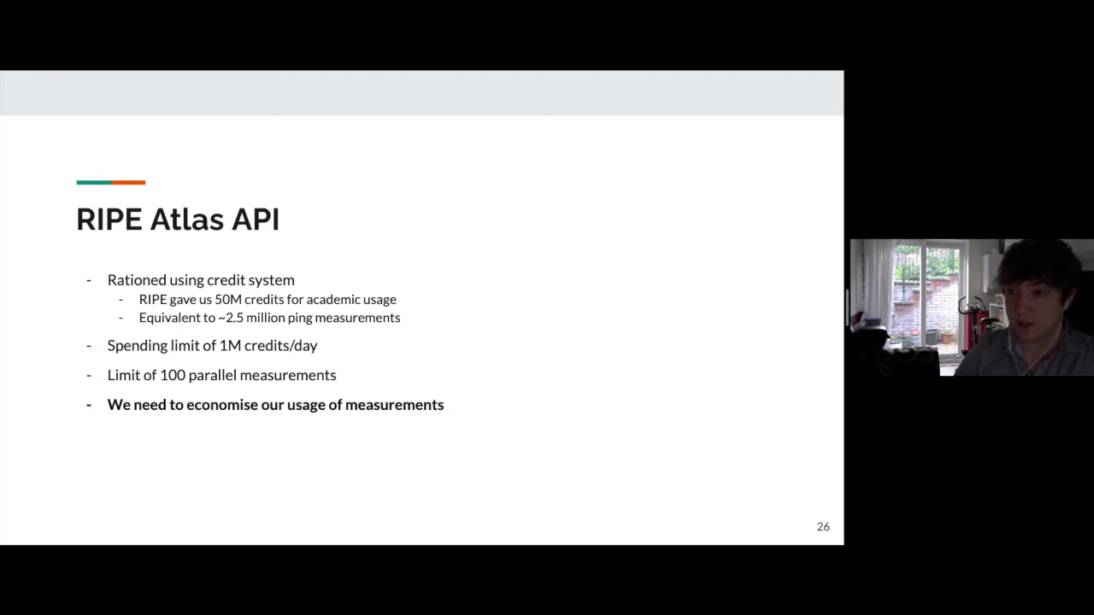
pyautogui.press('right')
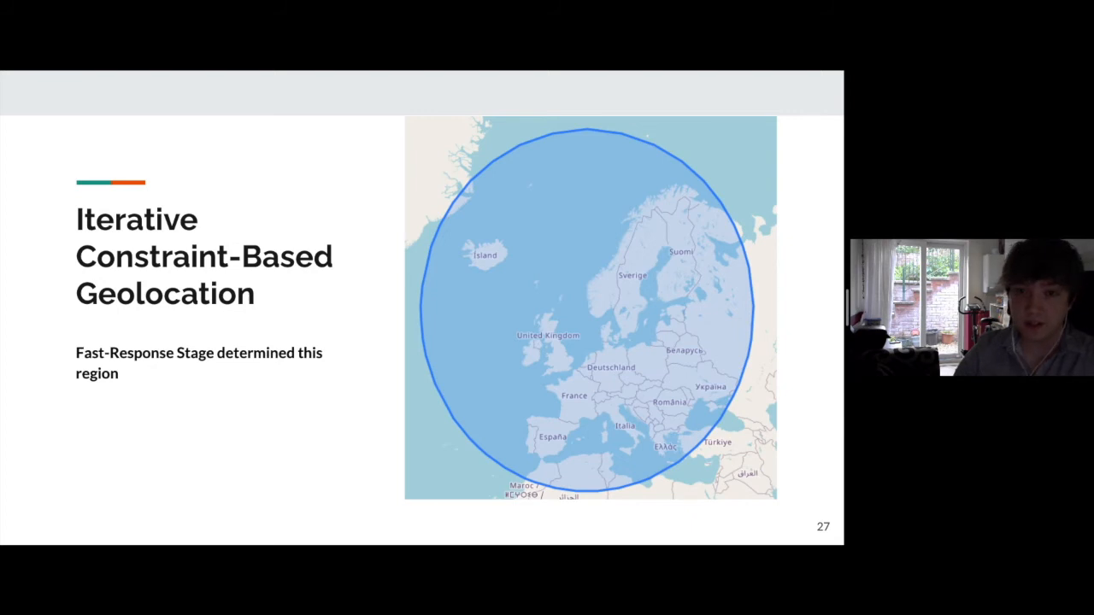
pyautogui.moveTo(487, 447)
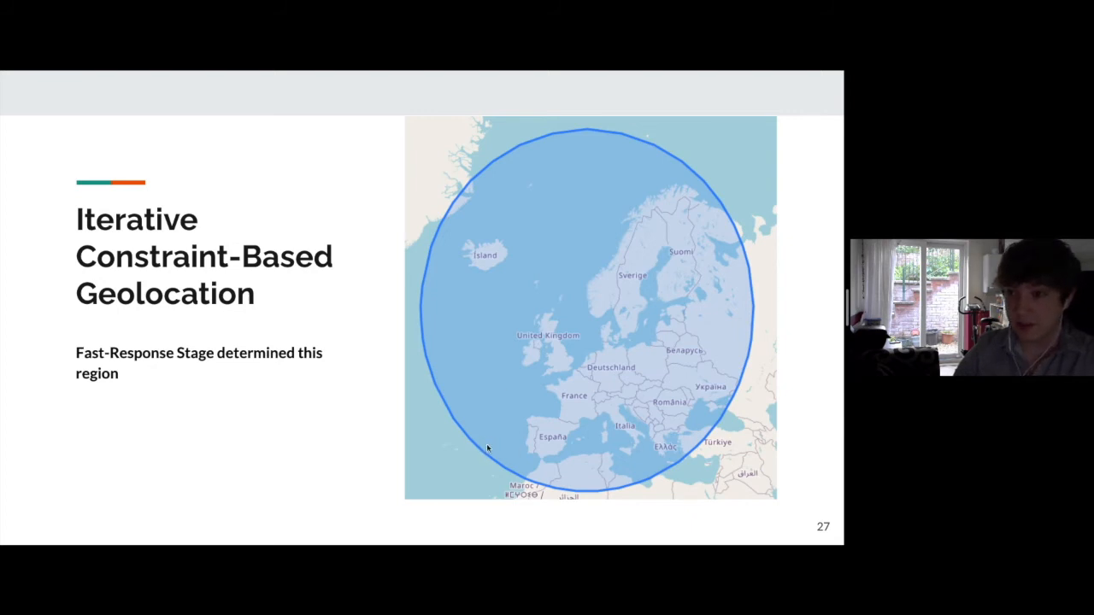
pyautogui.moveTo(467, 434)
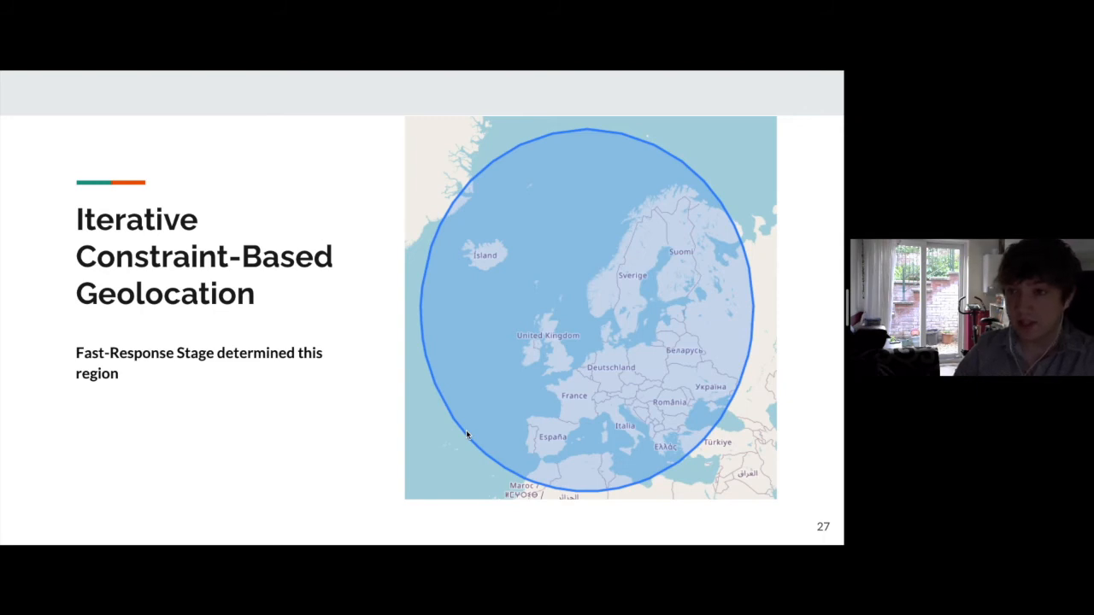
pyautogui.moveTo(633, 329)
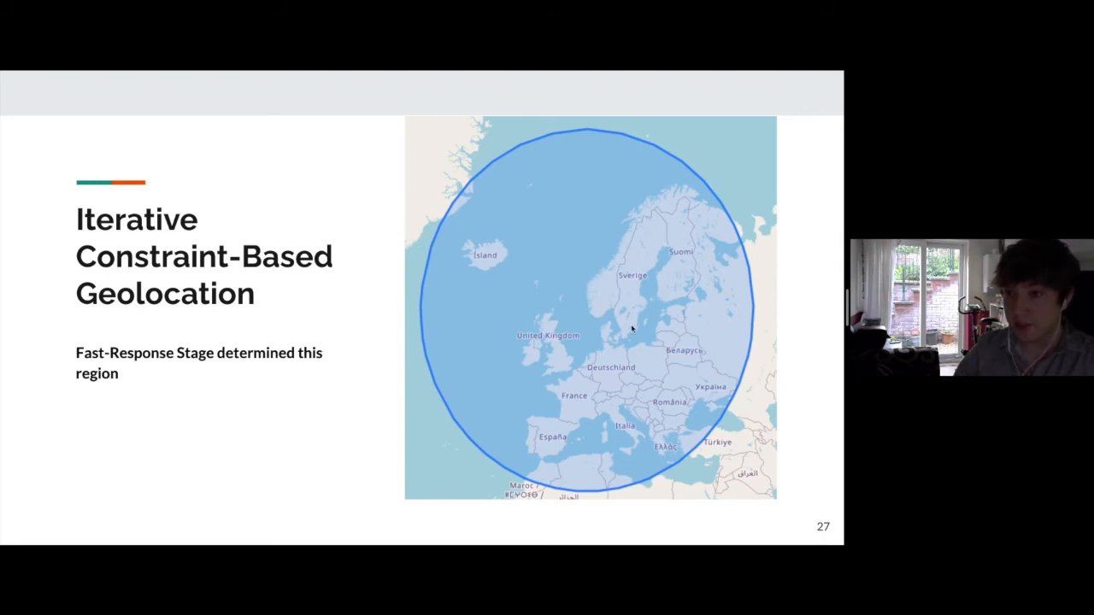
pyautogui.moveTo(603, 406)
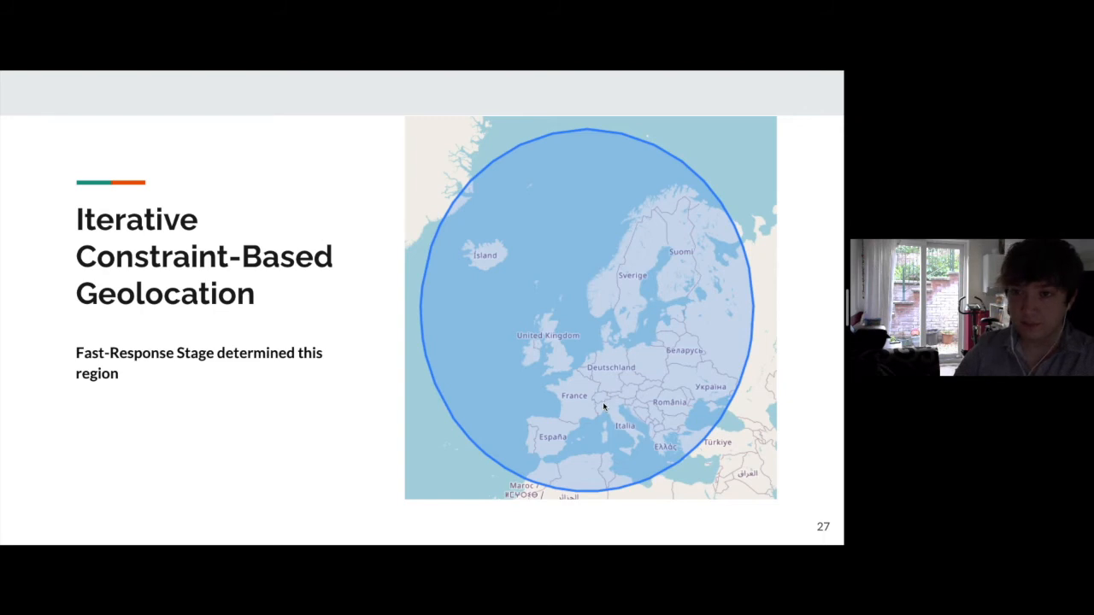
# Advance past the inconclusive and Britain map slides to slide 30 highlighting the Caliper stage.
pyautogui.press('right')
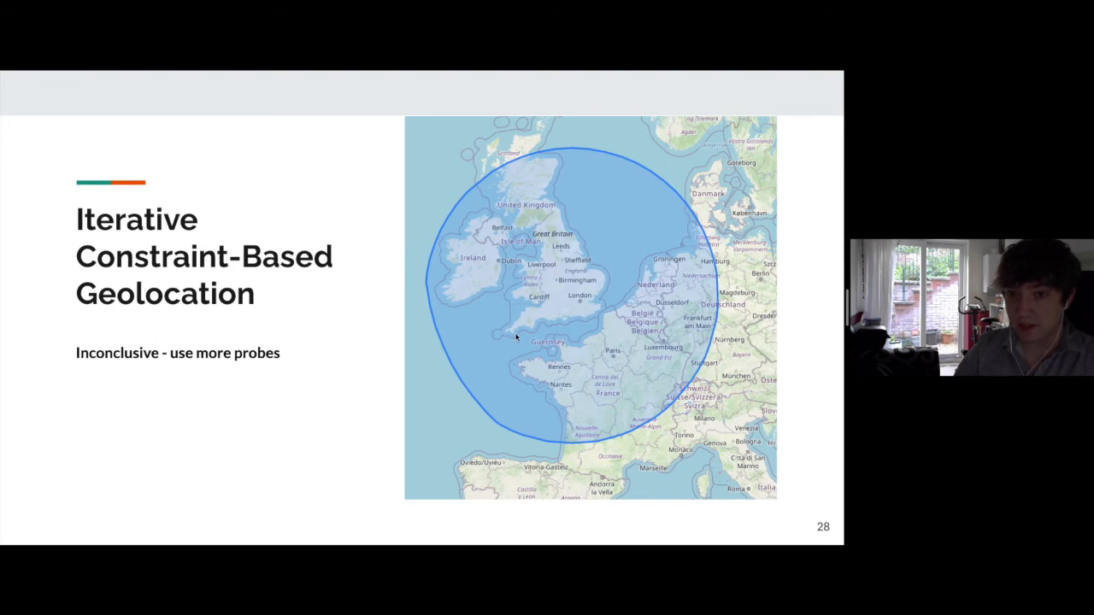
pyautogui.moveTo(626, 365)
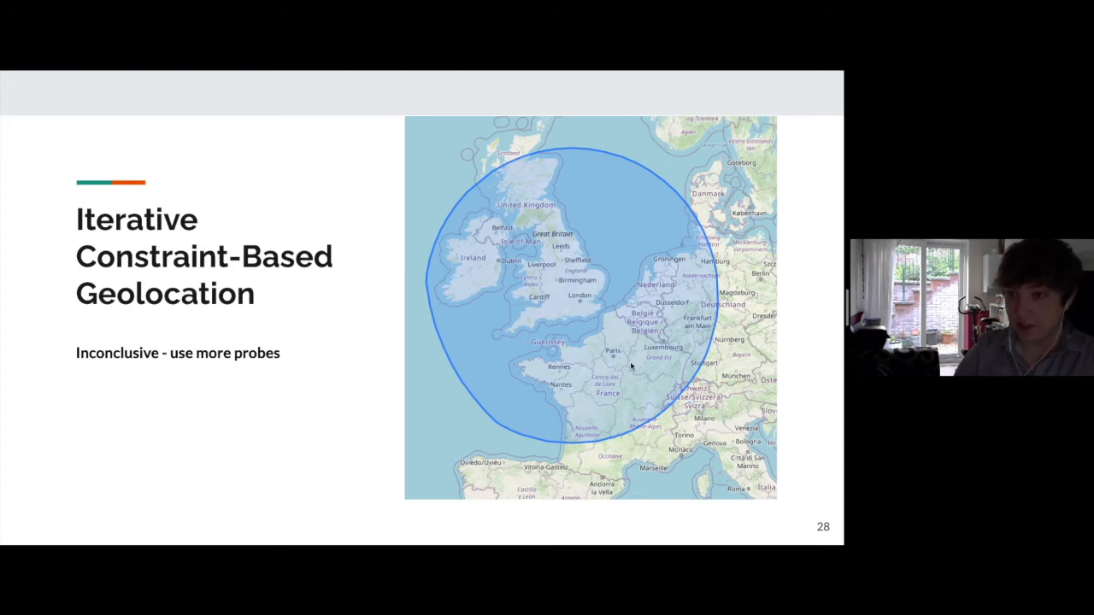
pyautogui.moveTo(596, 347)
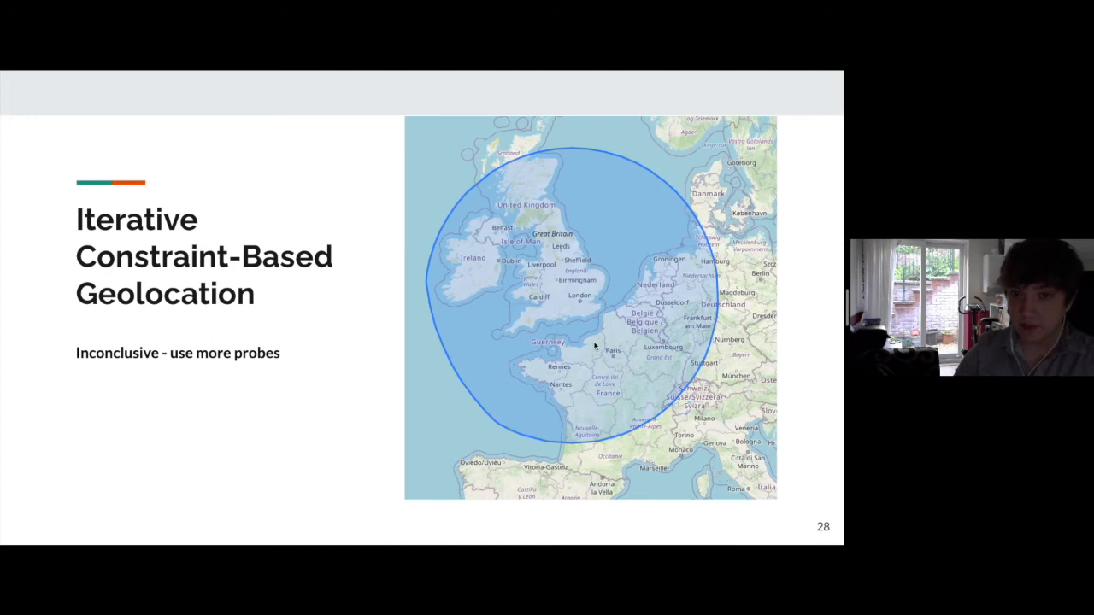
pyautogui.press('right')
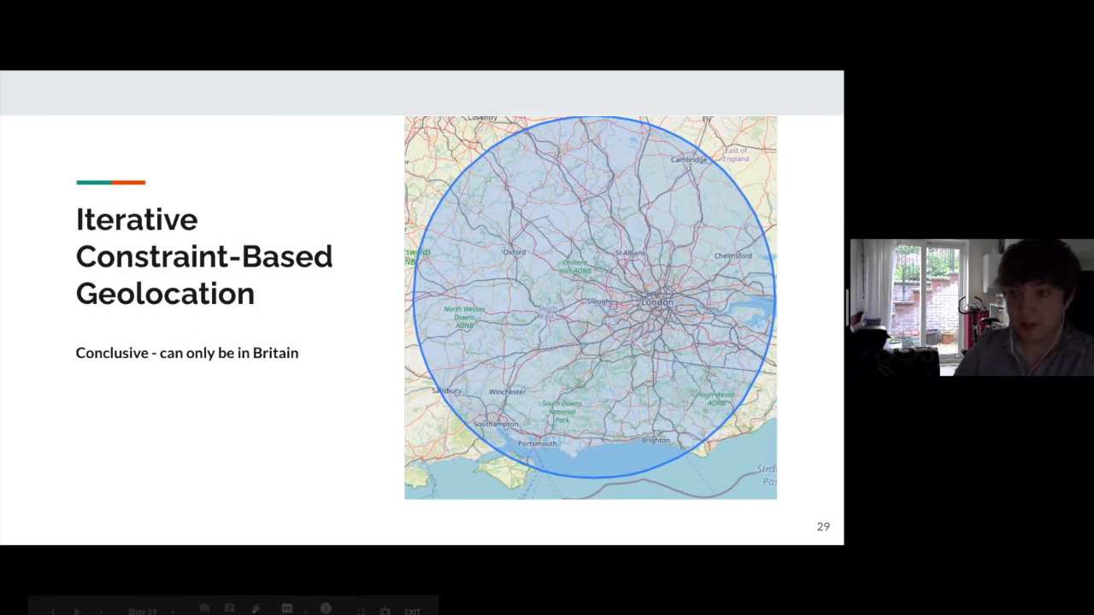
pyautogui.press('right')
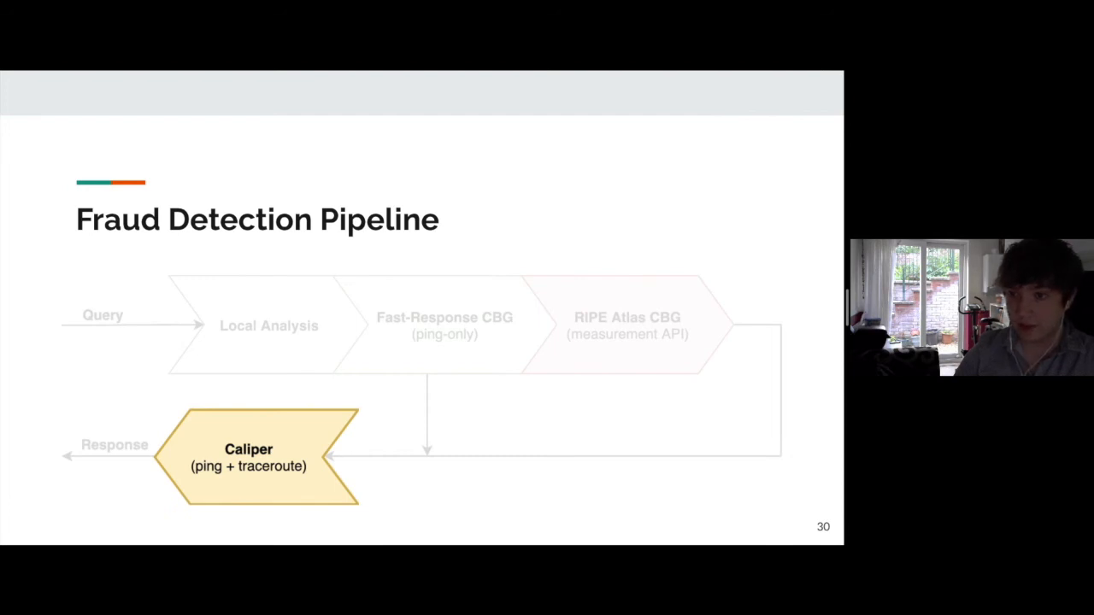
# Advance through the Caliper stage, algorithm, Prague hop and population-data slides to slide 47.
pyautogui.press('Right')
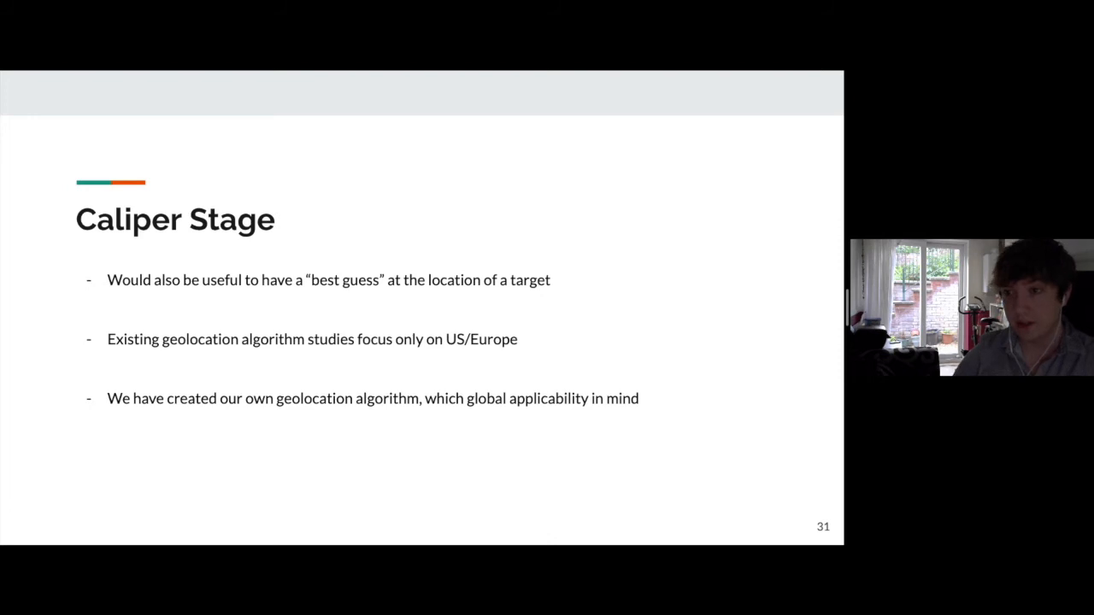
pyautogui.press('Right')
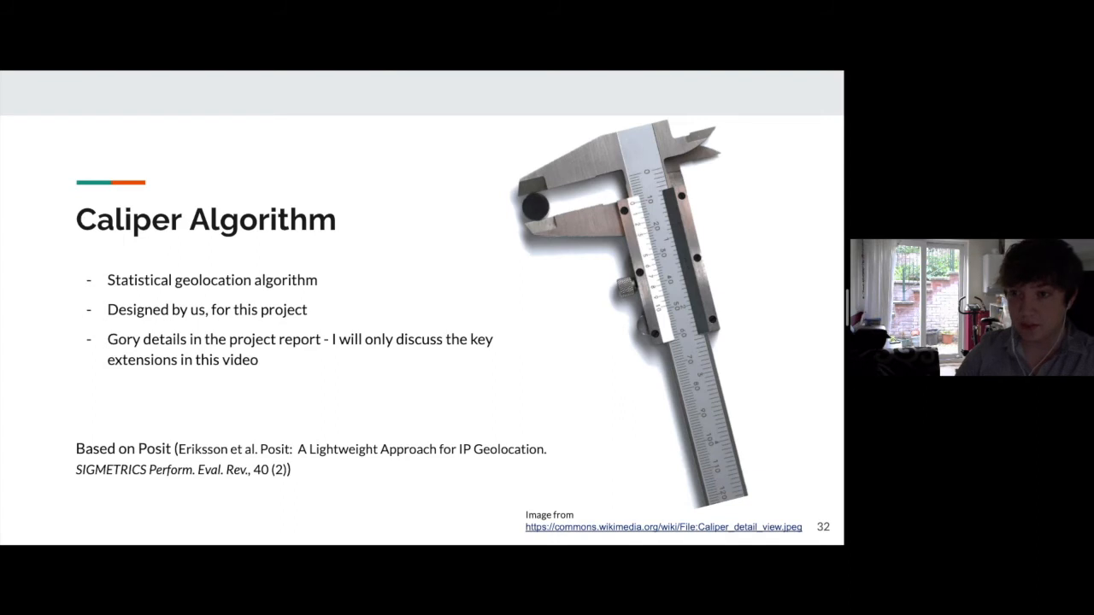
pyautogui.press('Right')
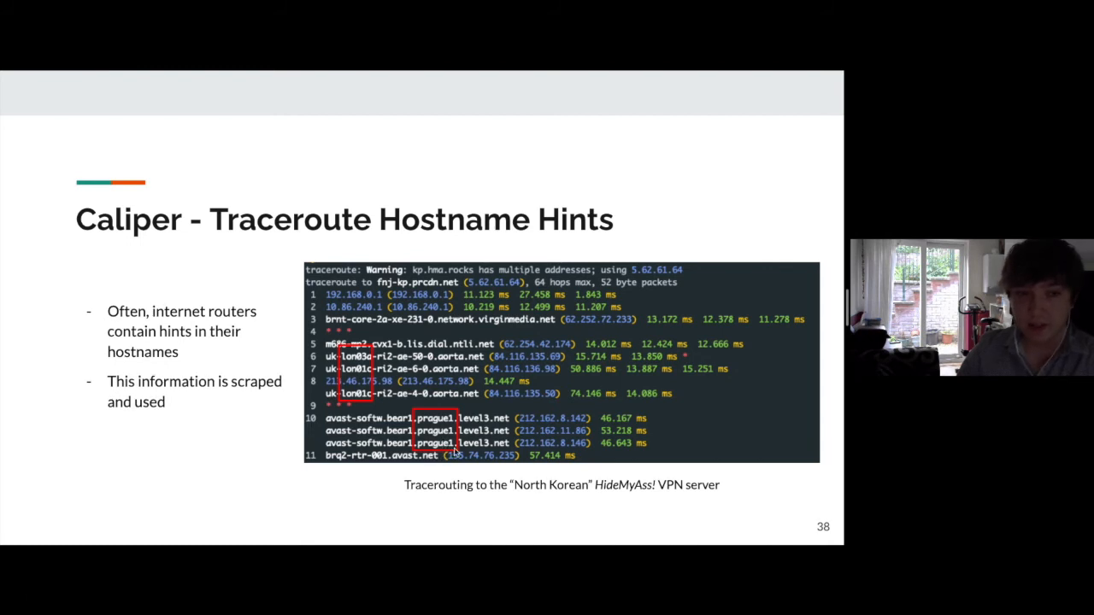
pyautogui.press('right')
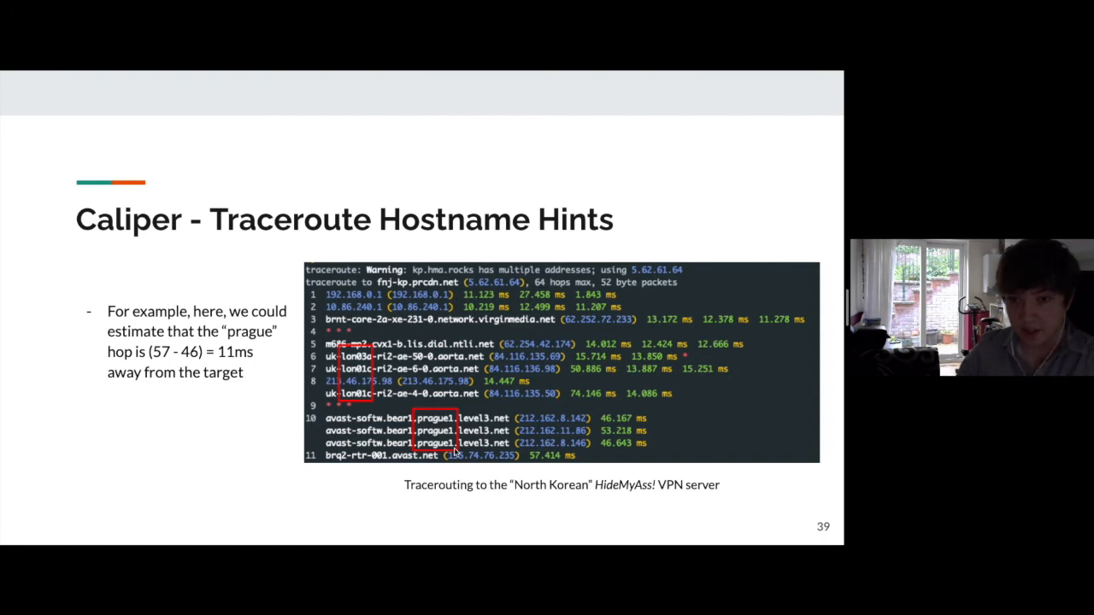
pyautogui.moveTo(588, 466)
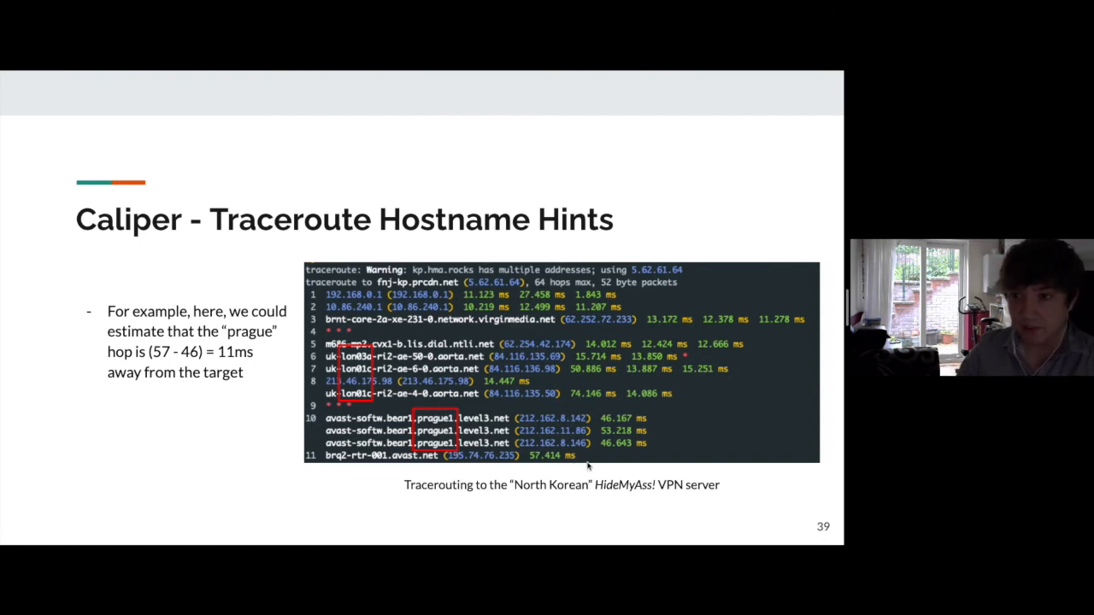
pyautogui.press('right')
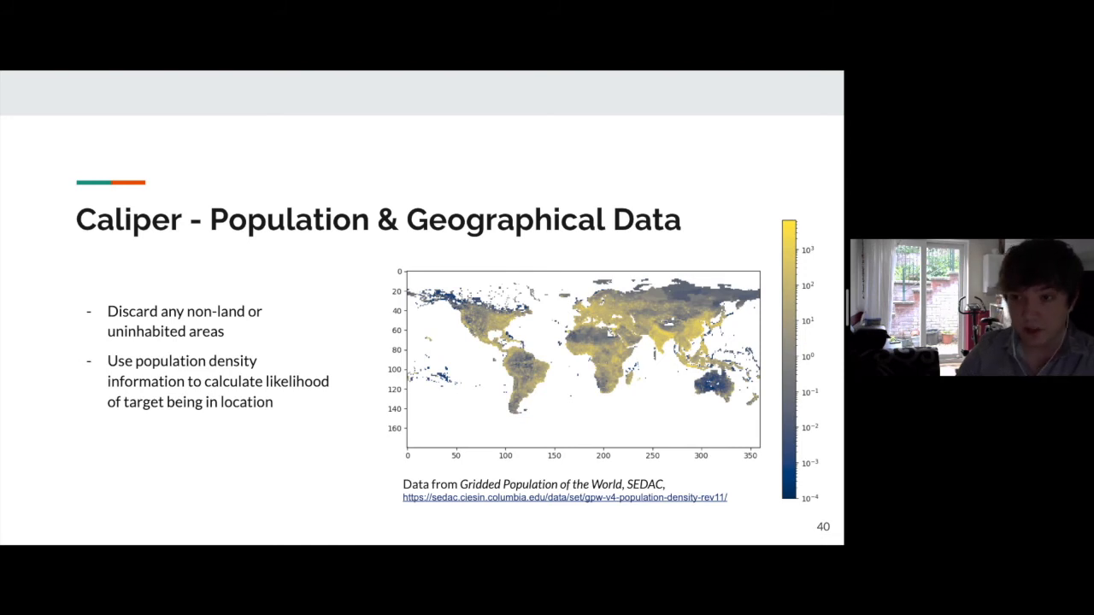
pyautogui.press('Right')
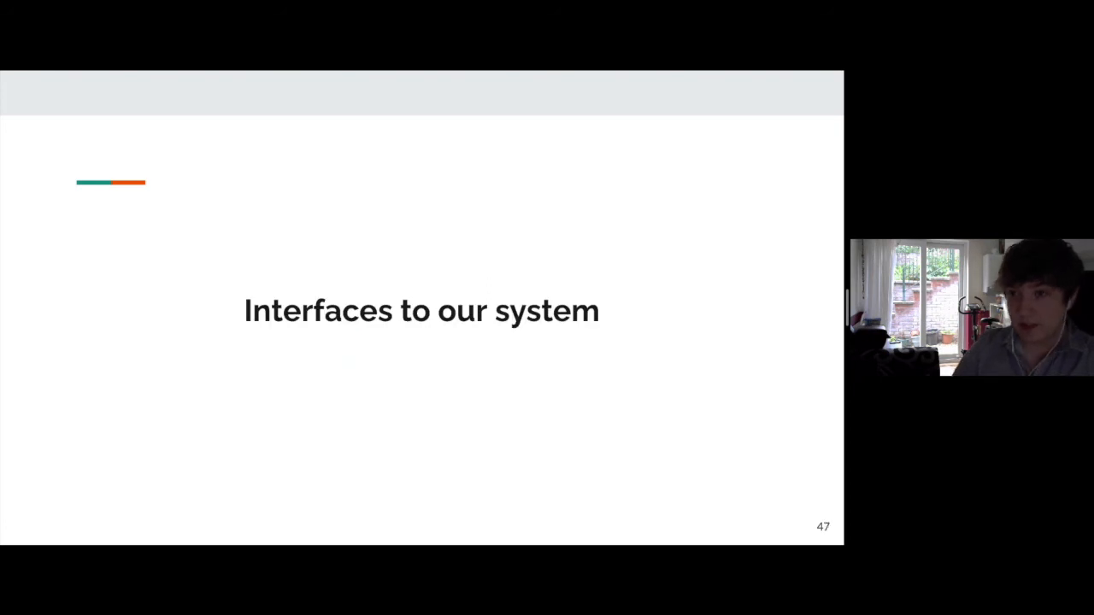
# Advance through the pipeline web interface and jping slides to the Results section slide 61.
pyautogui.press('Right')
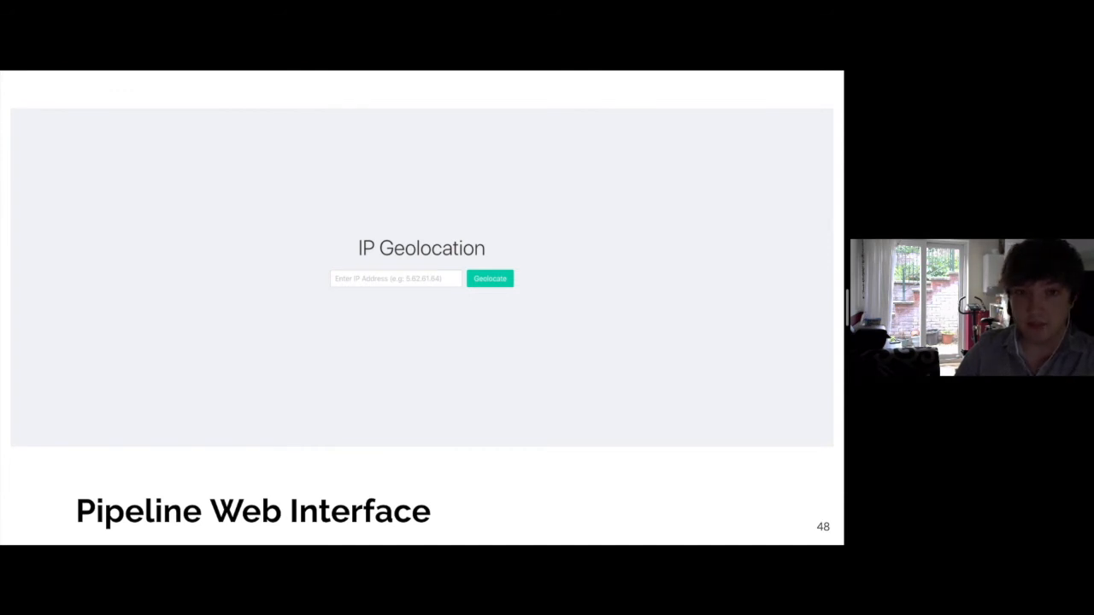
pyautogui.press('right')
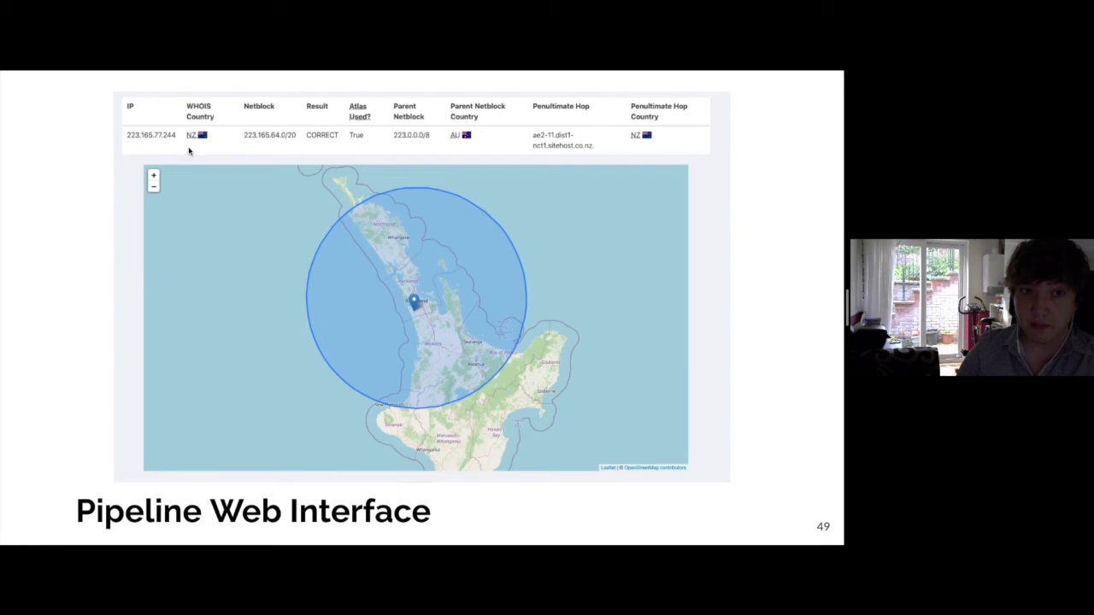
pyautogui.moveTo(595, 167)
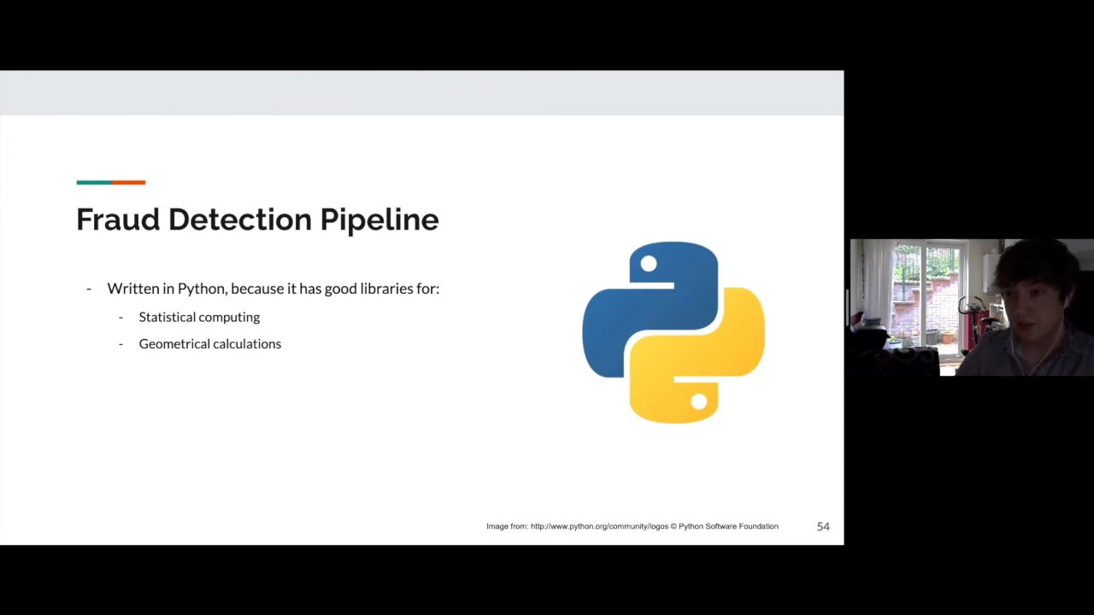
pyautogui.press('Right')
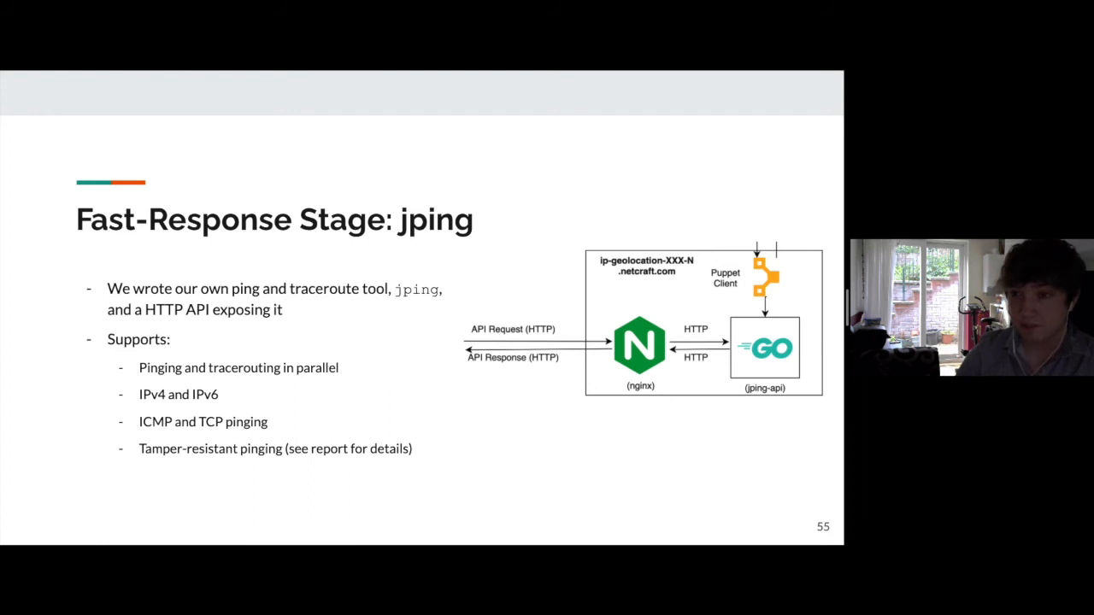
pyautogui.press('Right')
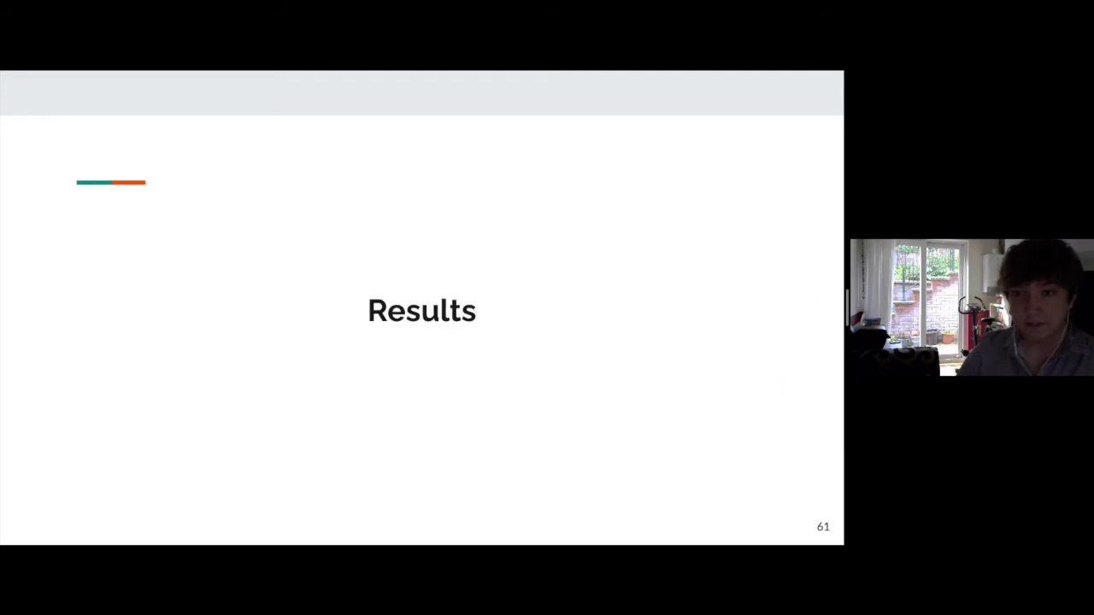
# Advance through the Tax Haven Web Servers slides to the Small IP Delegation Results pie chart on slide 66.
pyautogui.press('right')
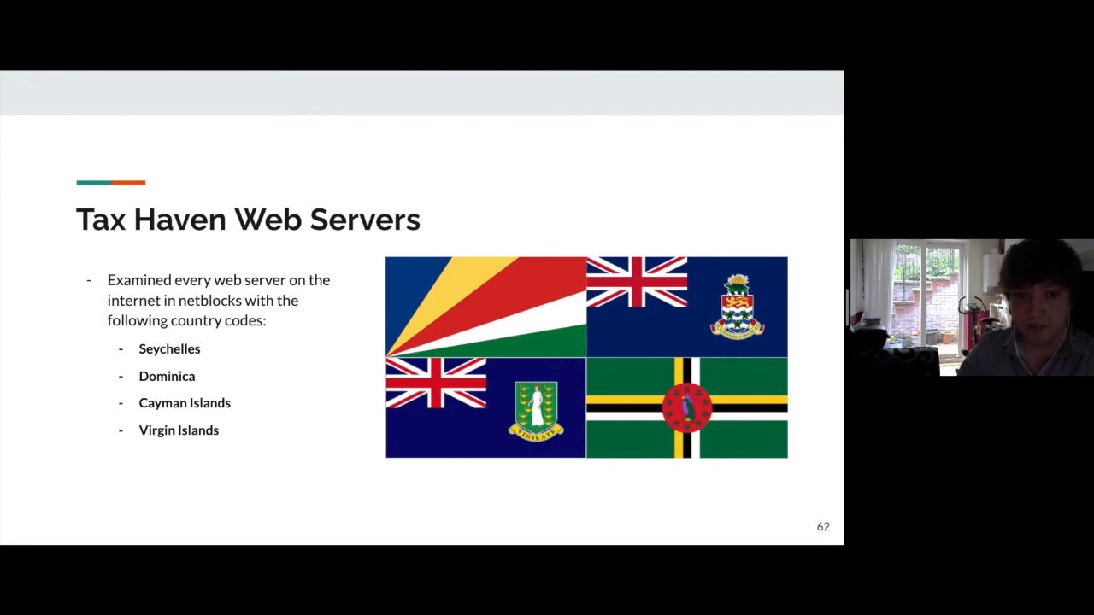
pyautogui.press('Right')
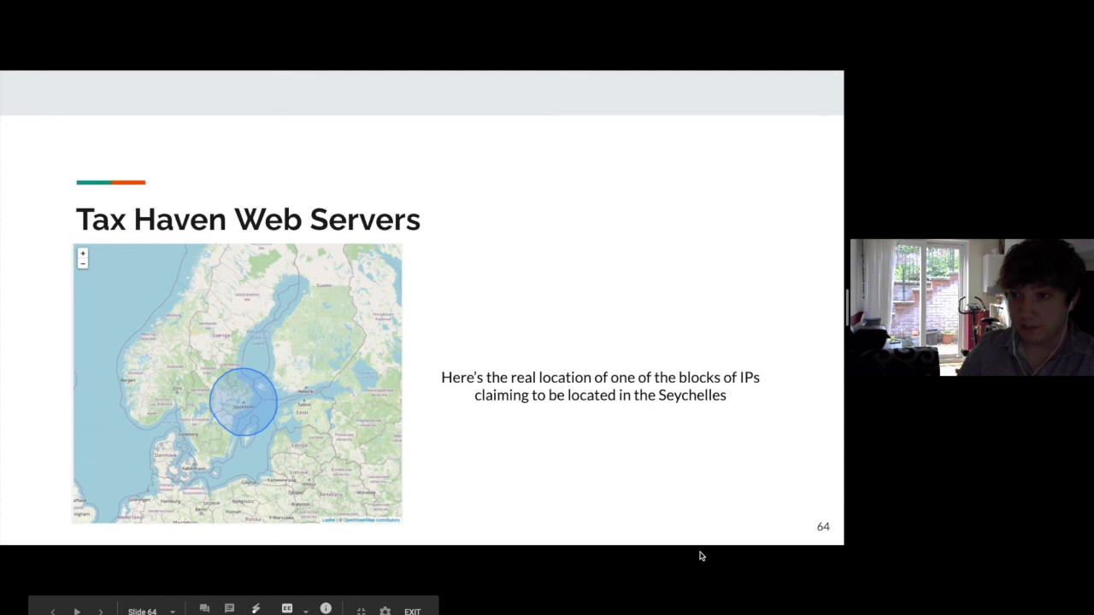
pyautogui.click(100, 611)
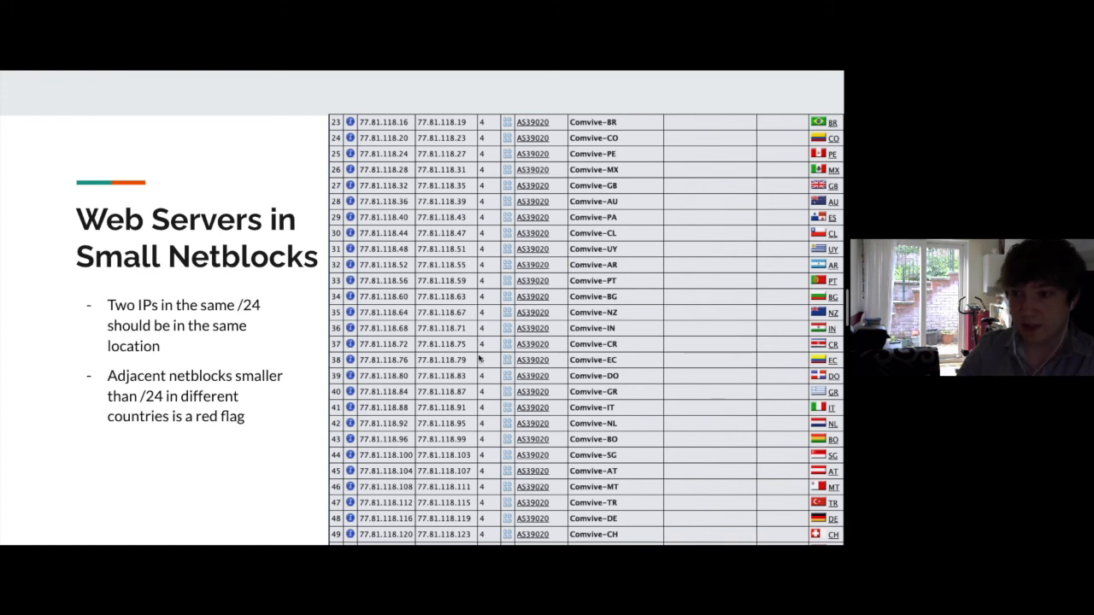
pyautogui.press('Right')
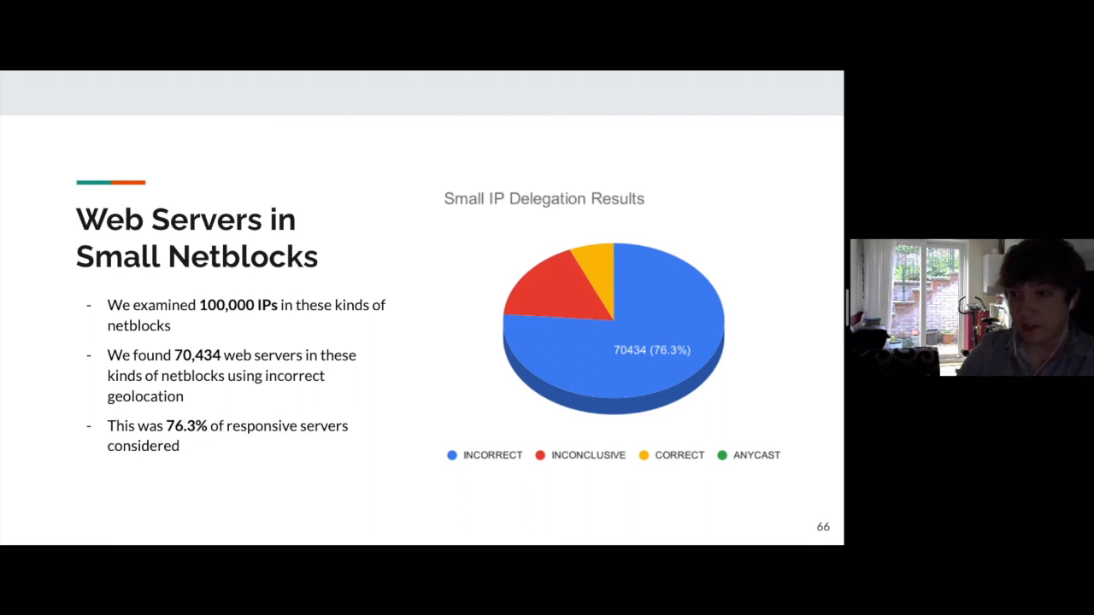
# Advance through the Tor node, unlikely country code and results summary slides to the slide 74 heatmap.
pyautogui.press('Right')
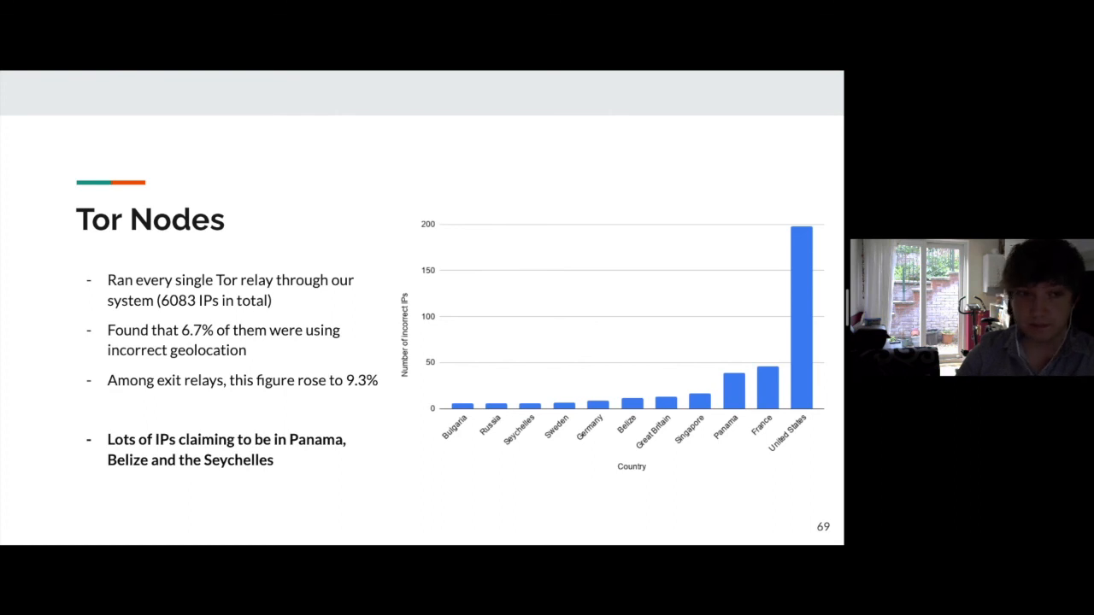
pyautogui.press('right')
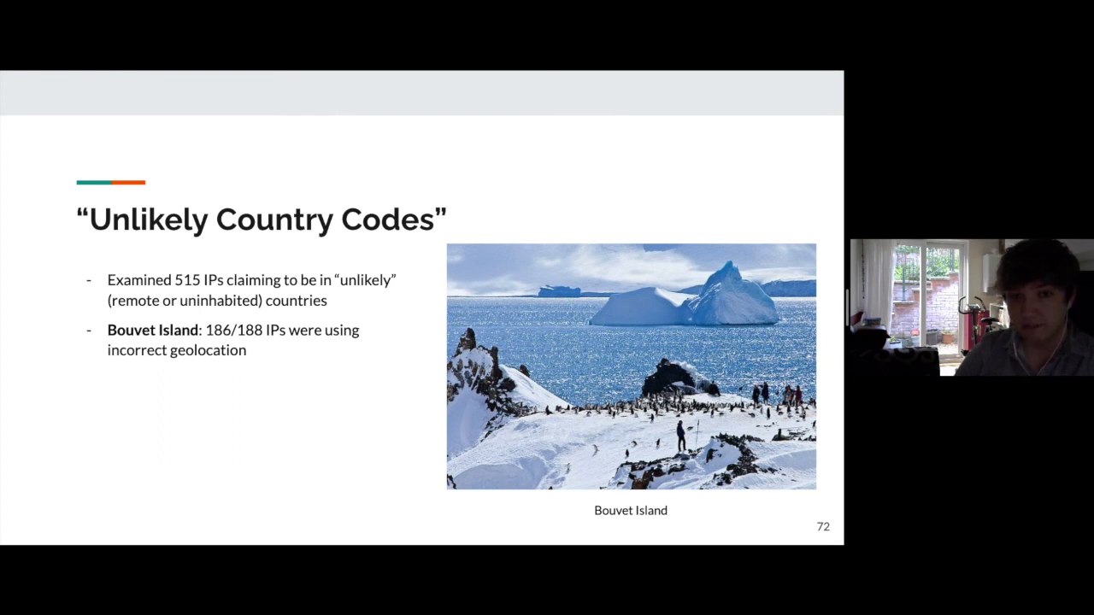
pyautogui.press('Right')
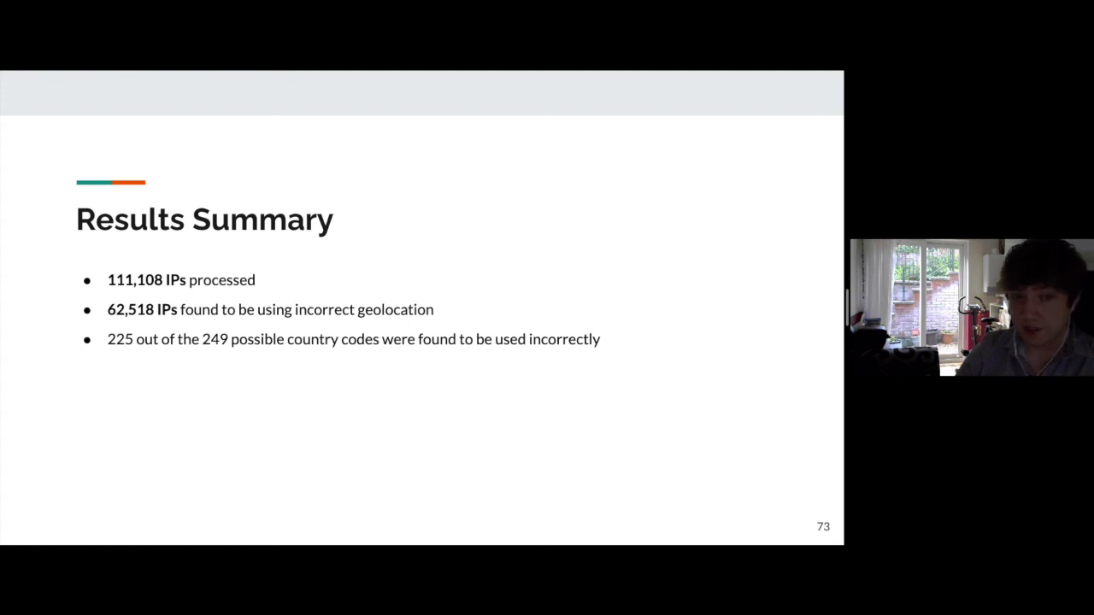
pyautogui.press('right')
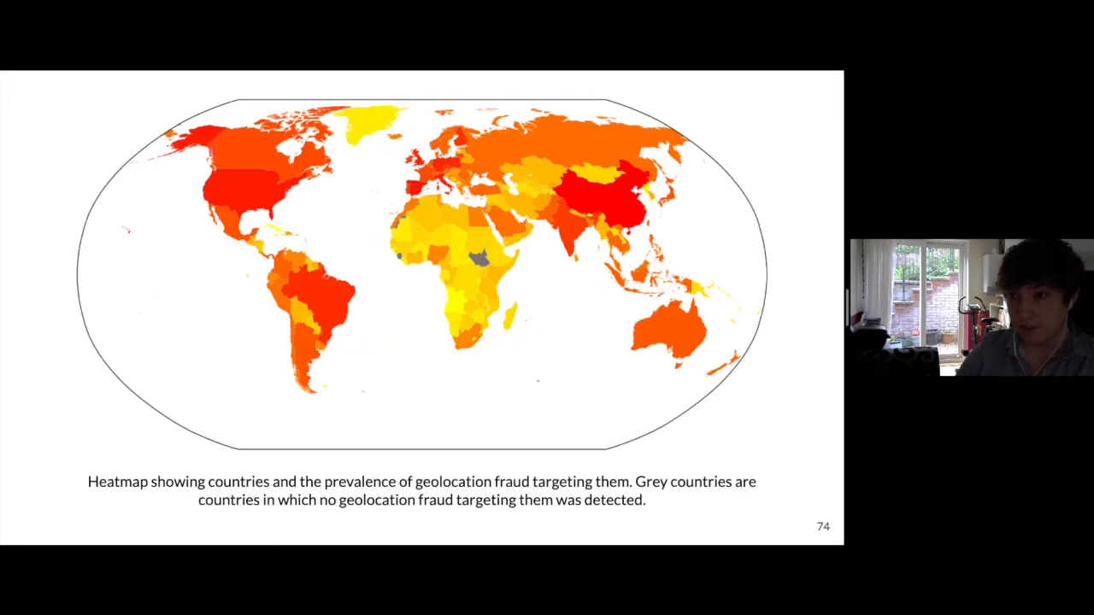